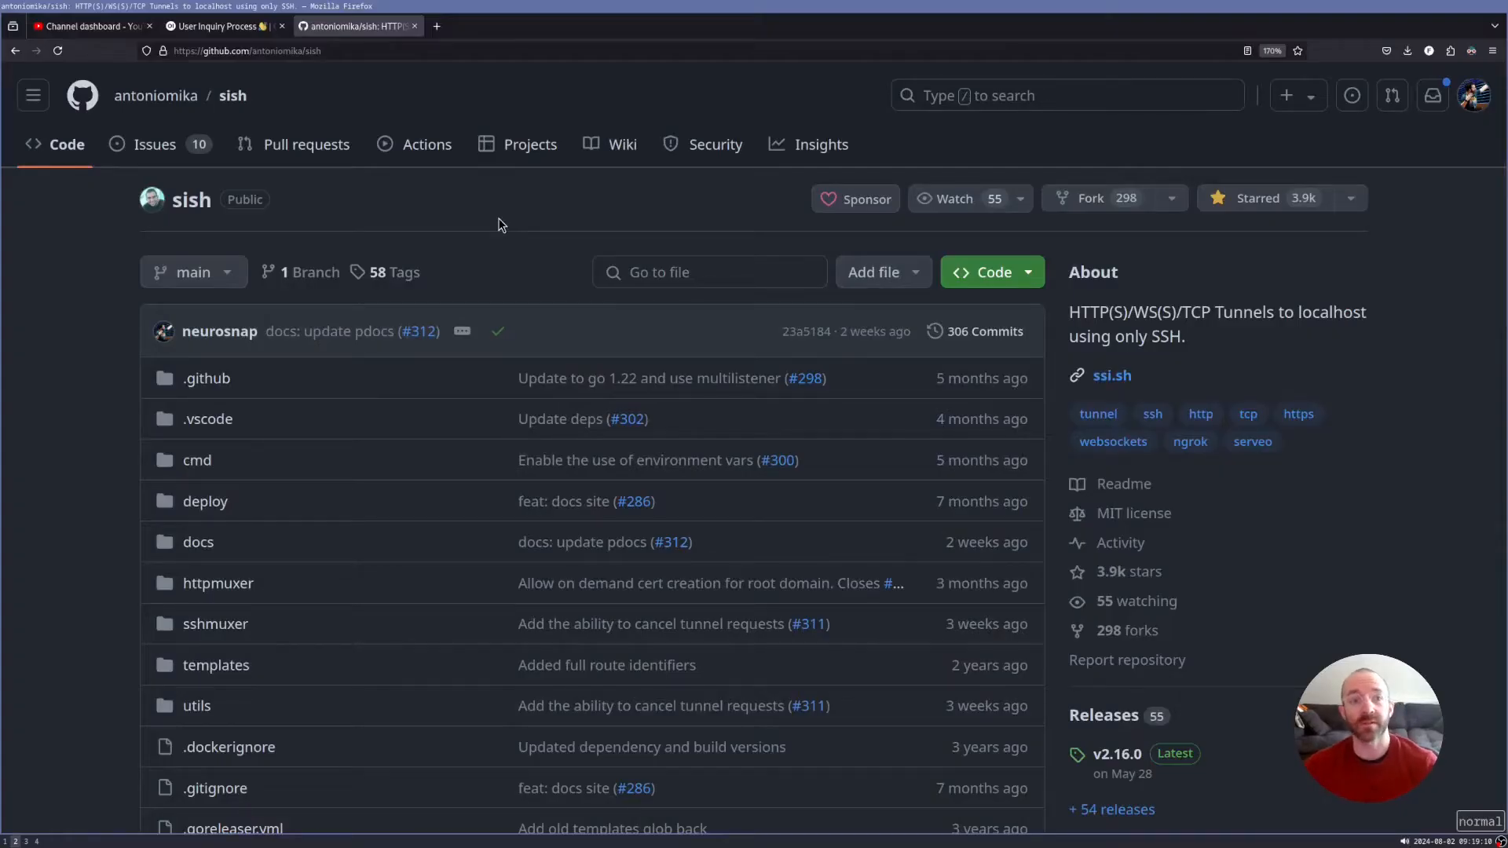
mouse_move(490, 236)
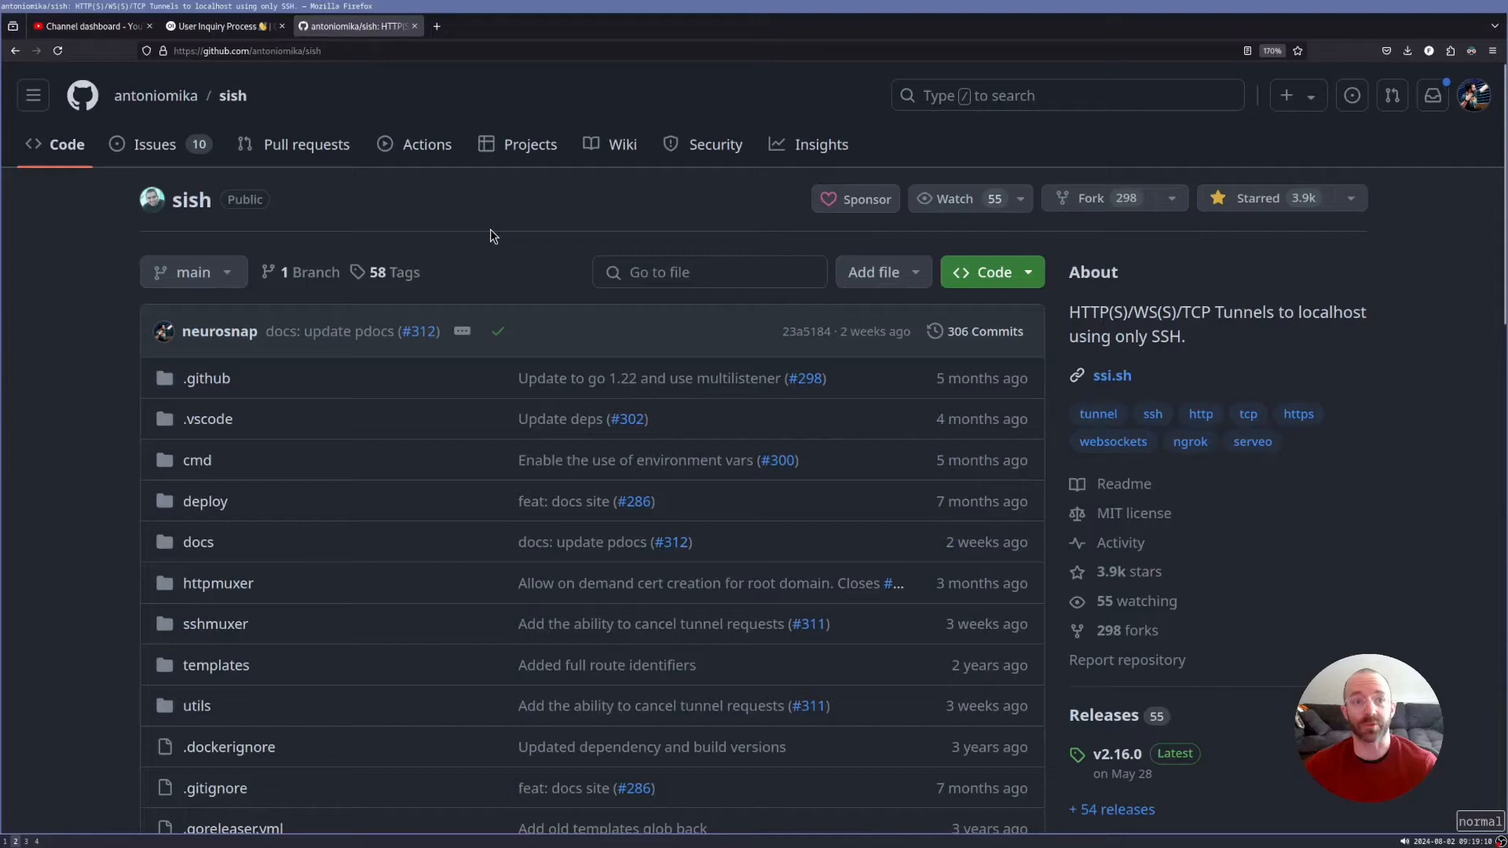
mouse_move(467, 237)
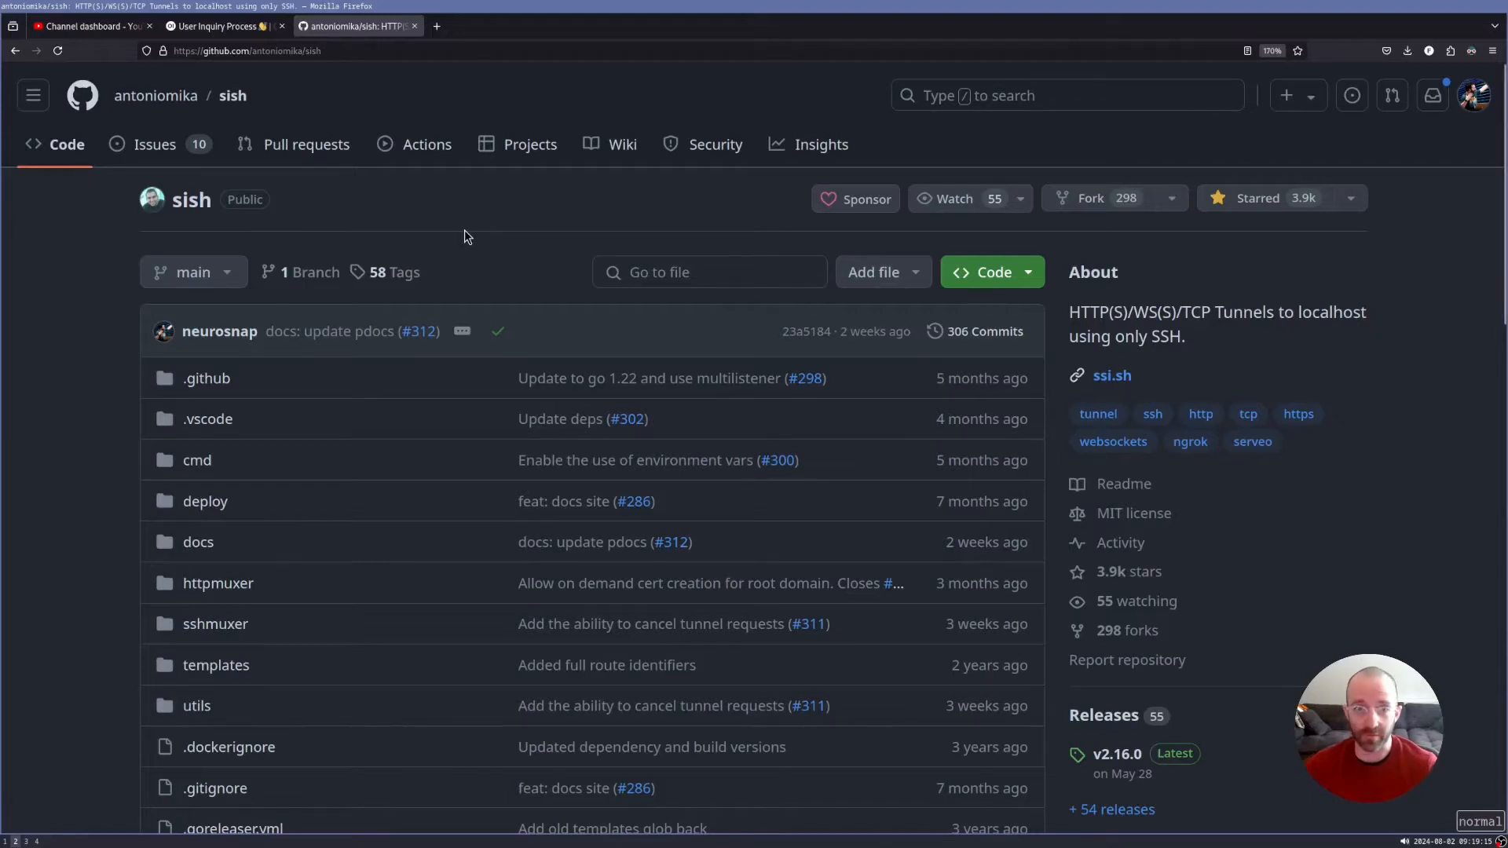
mouse_move(867, 237)
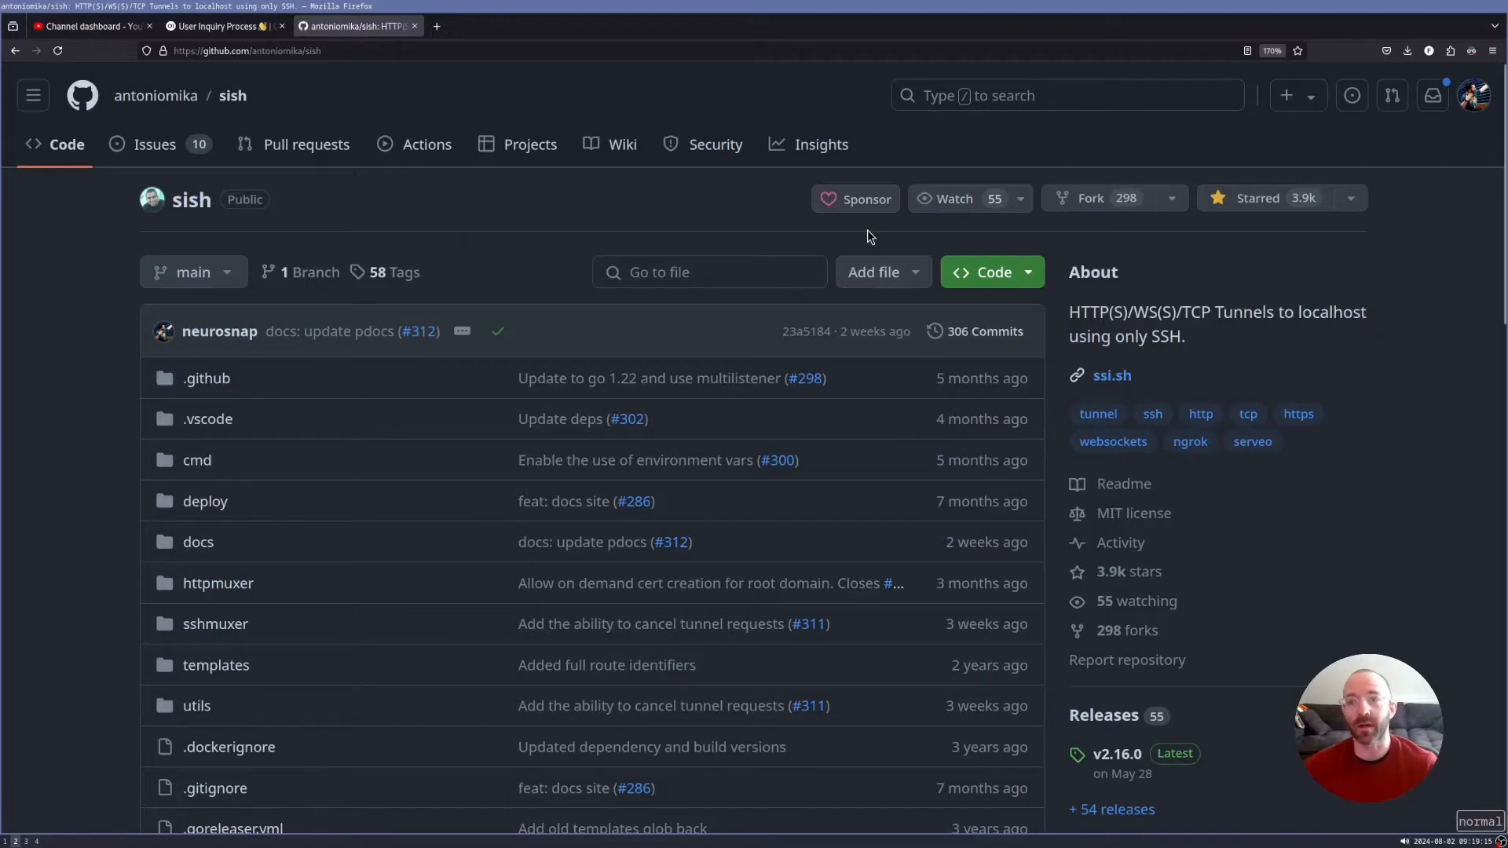
mouse_move(718, 355)
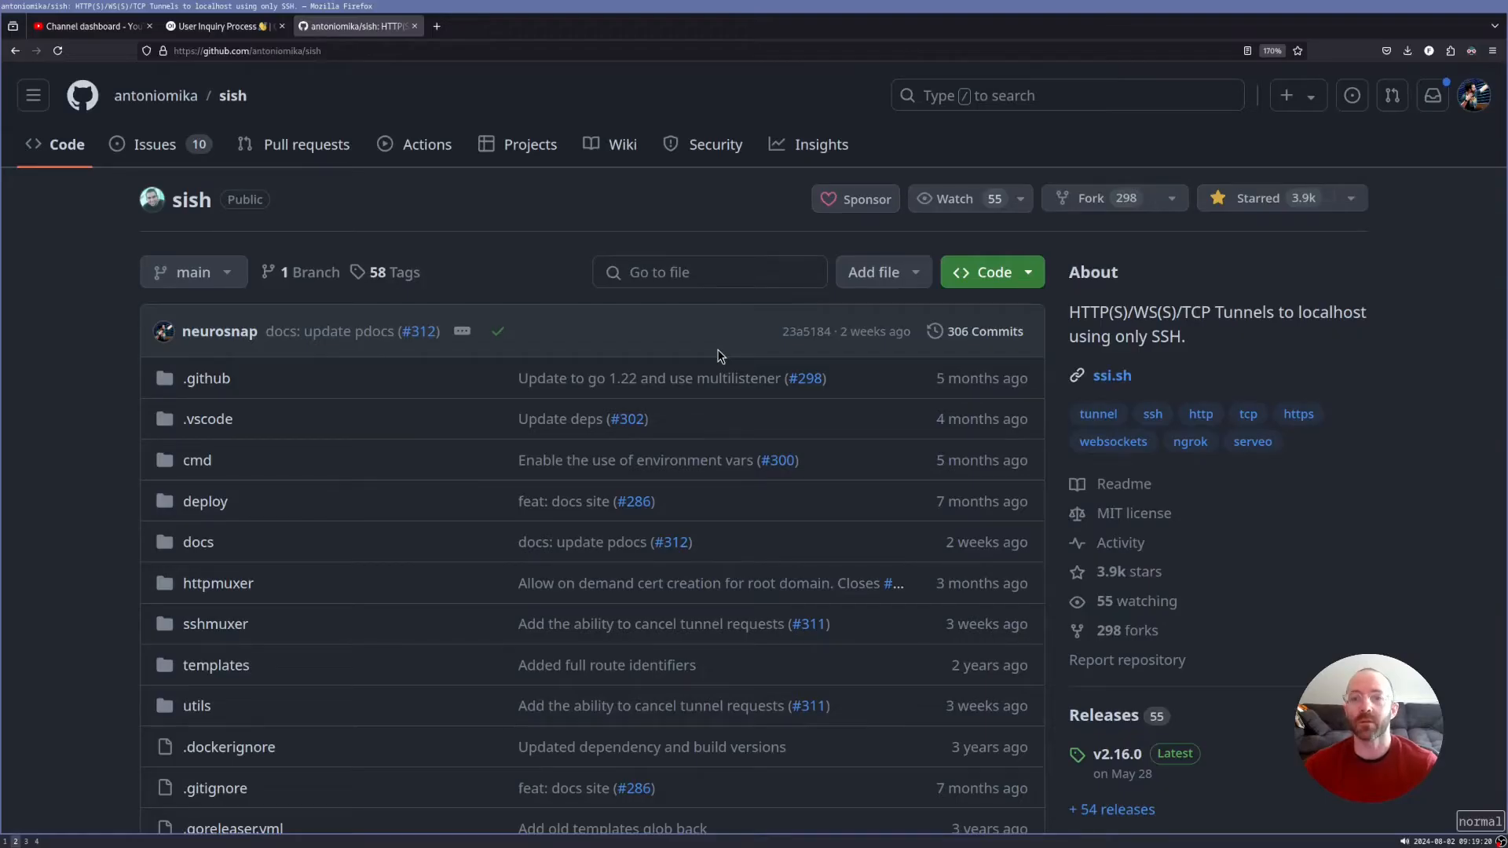
mouse_move(702, 354)
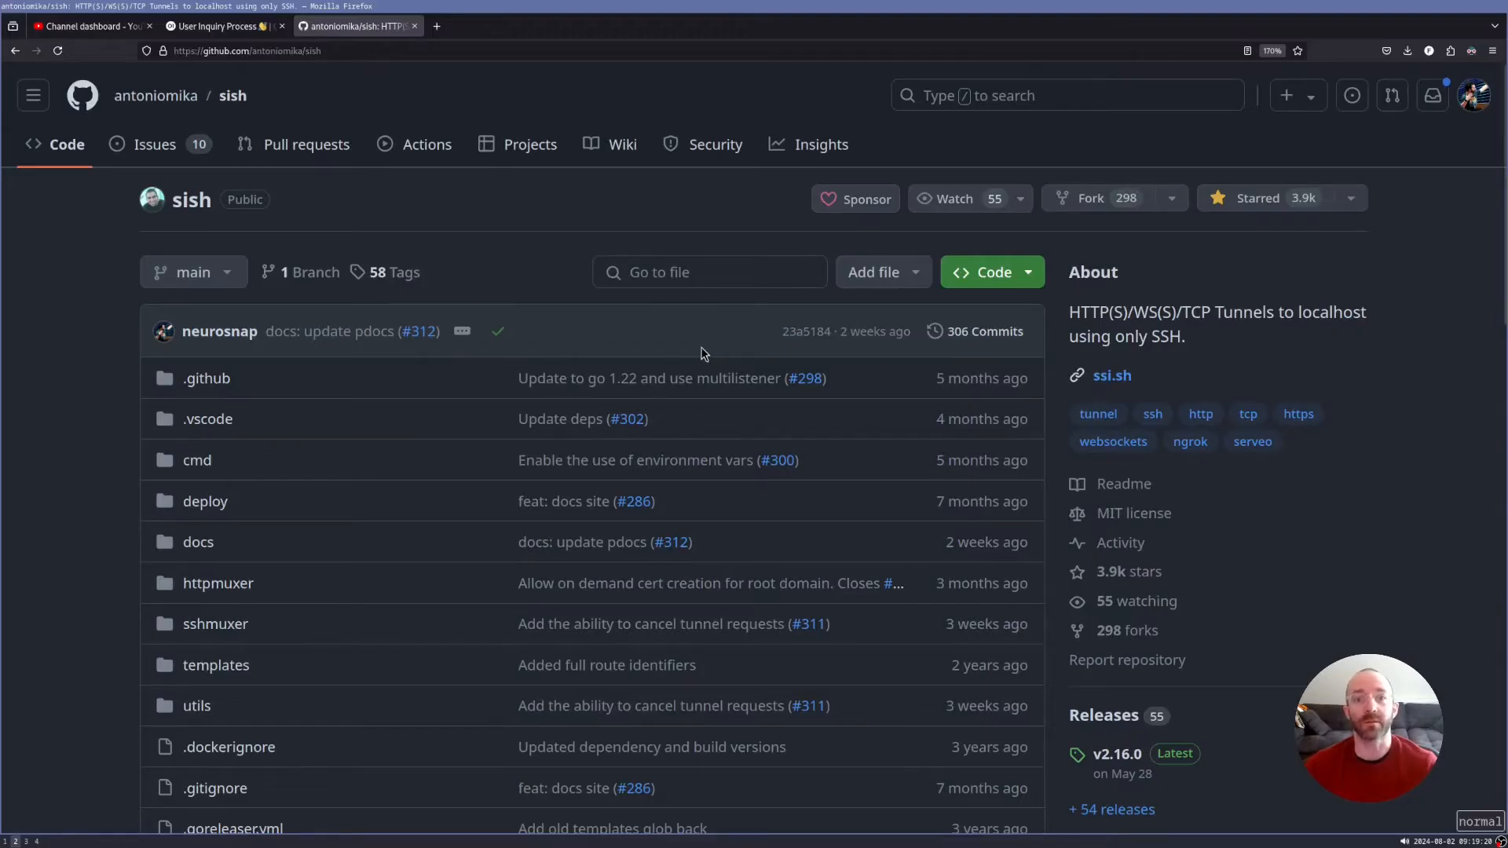
mouse_move(590, 246)
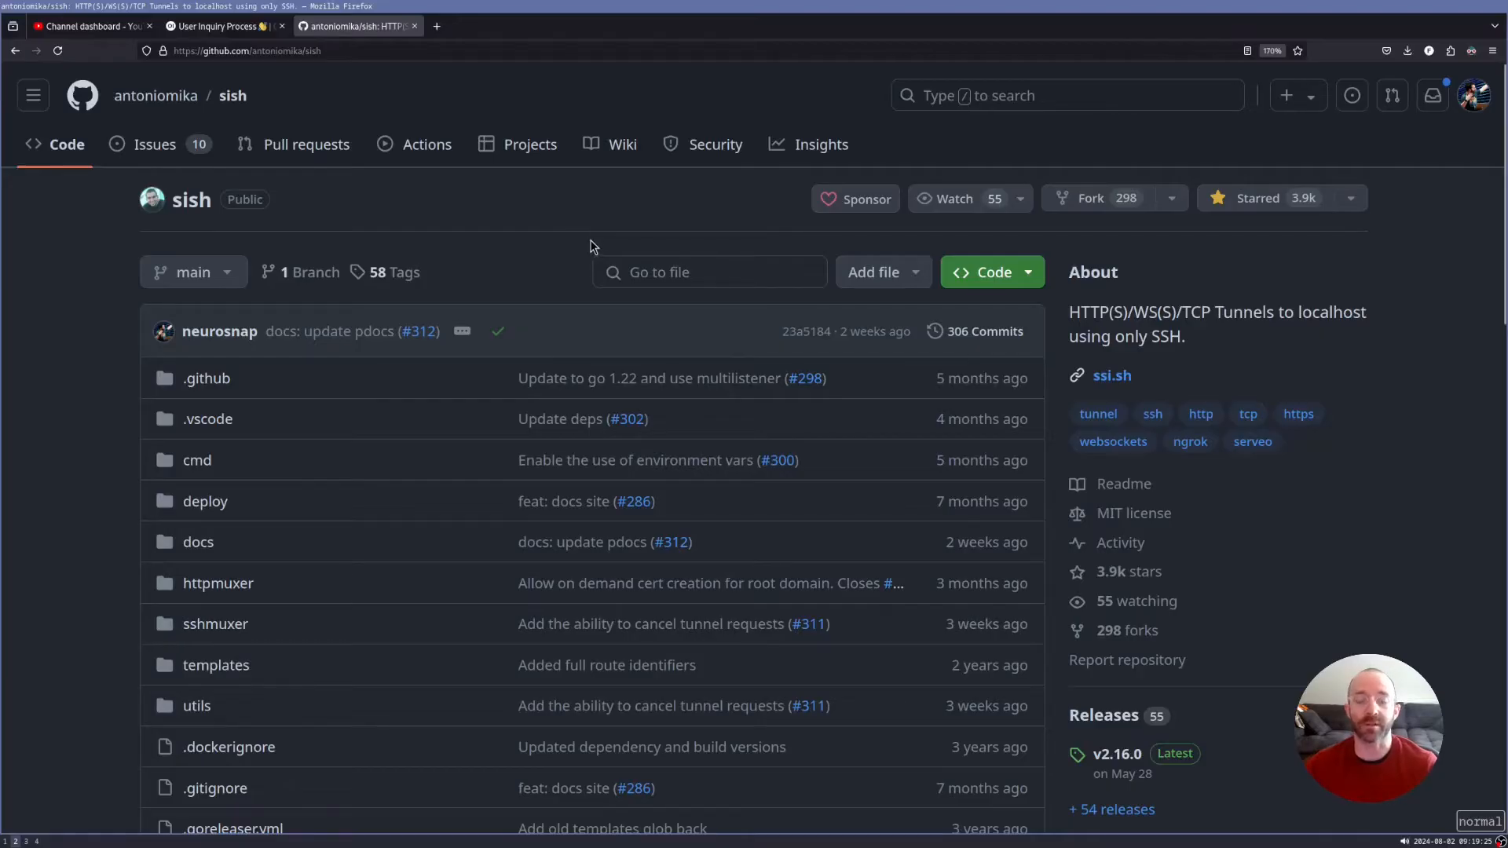
mouse_move(611, 246)
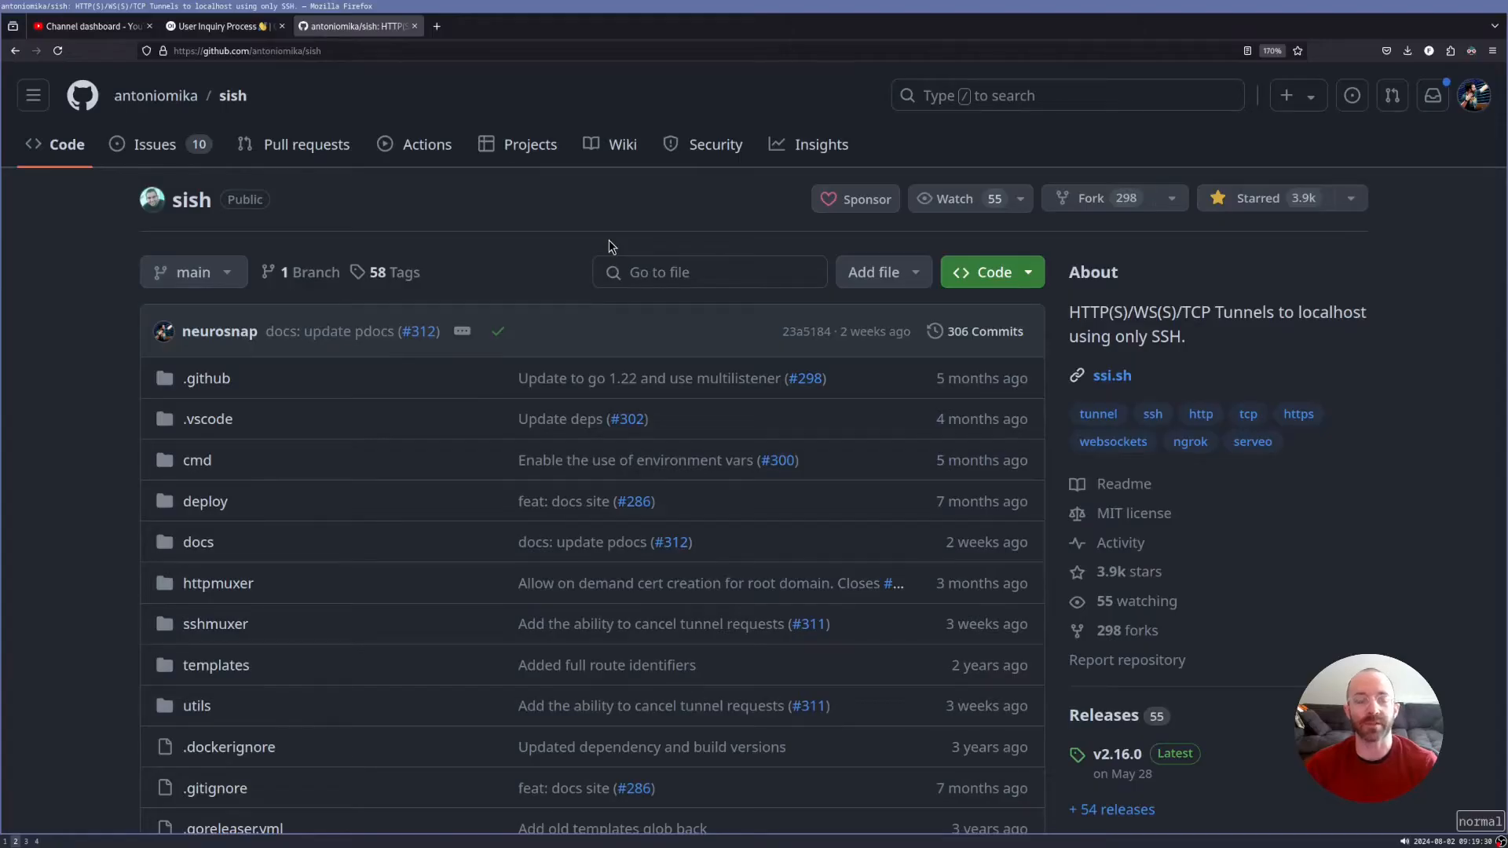
mouse_move(432, 239)
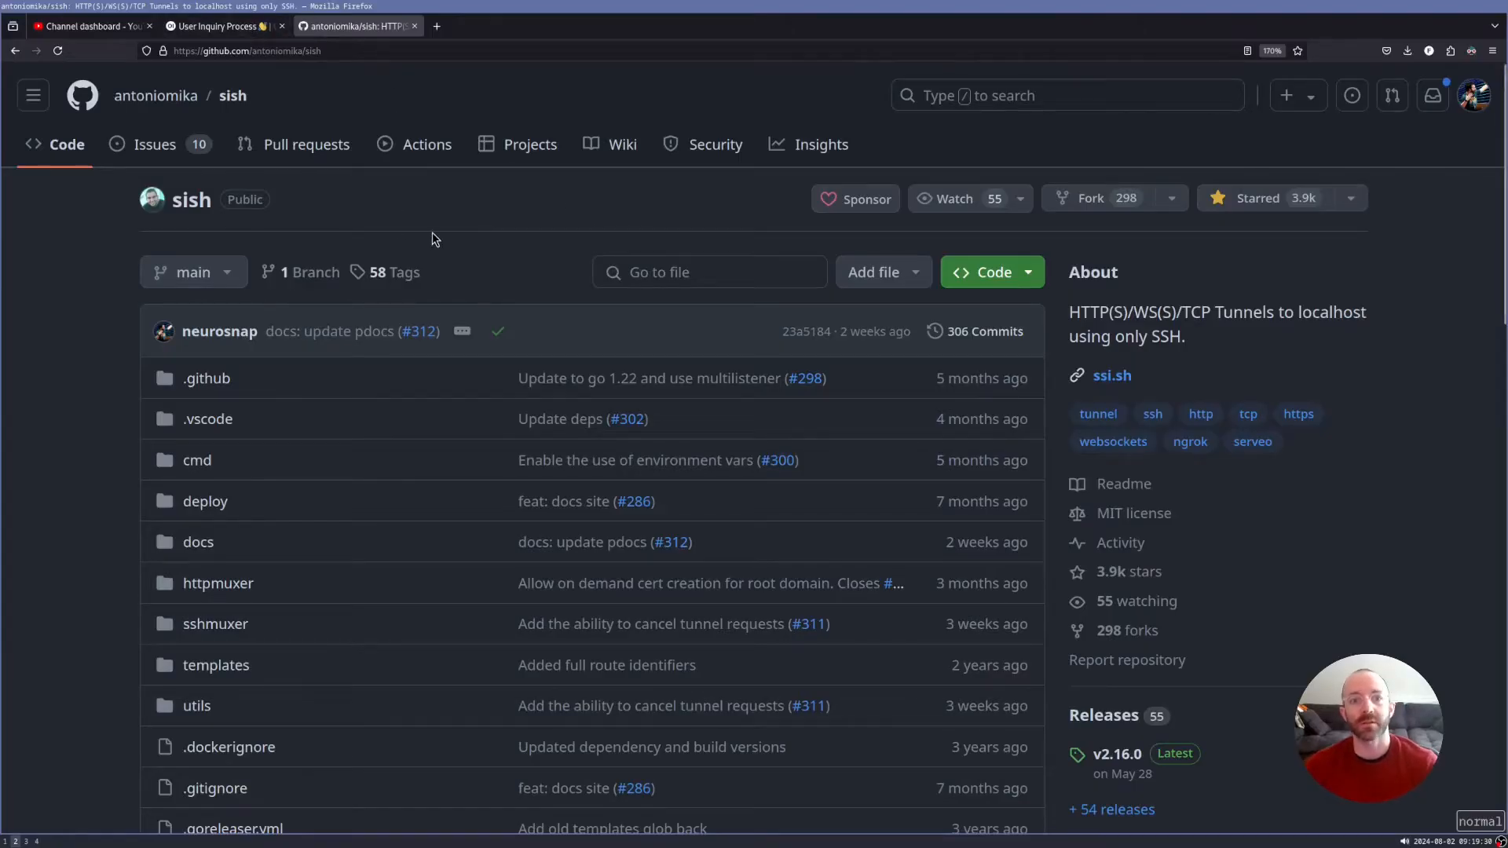
mouse_move(485, 171)
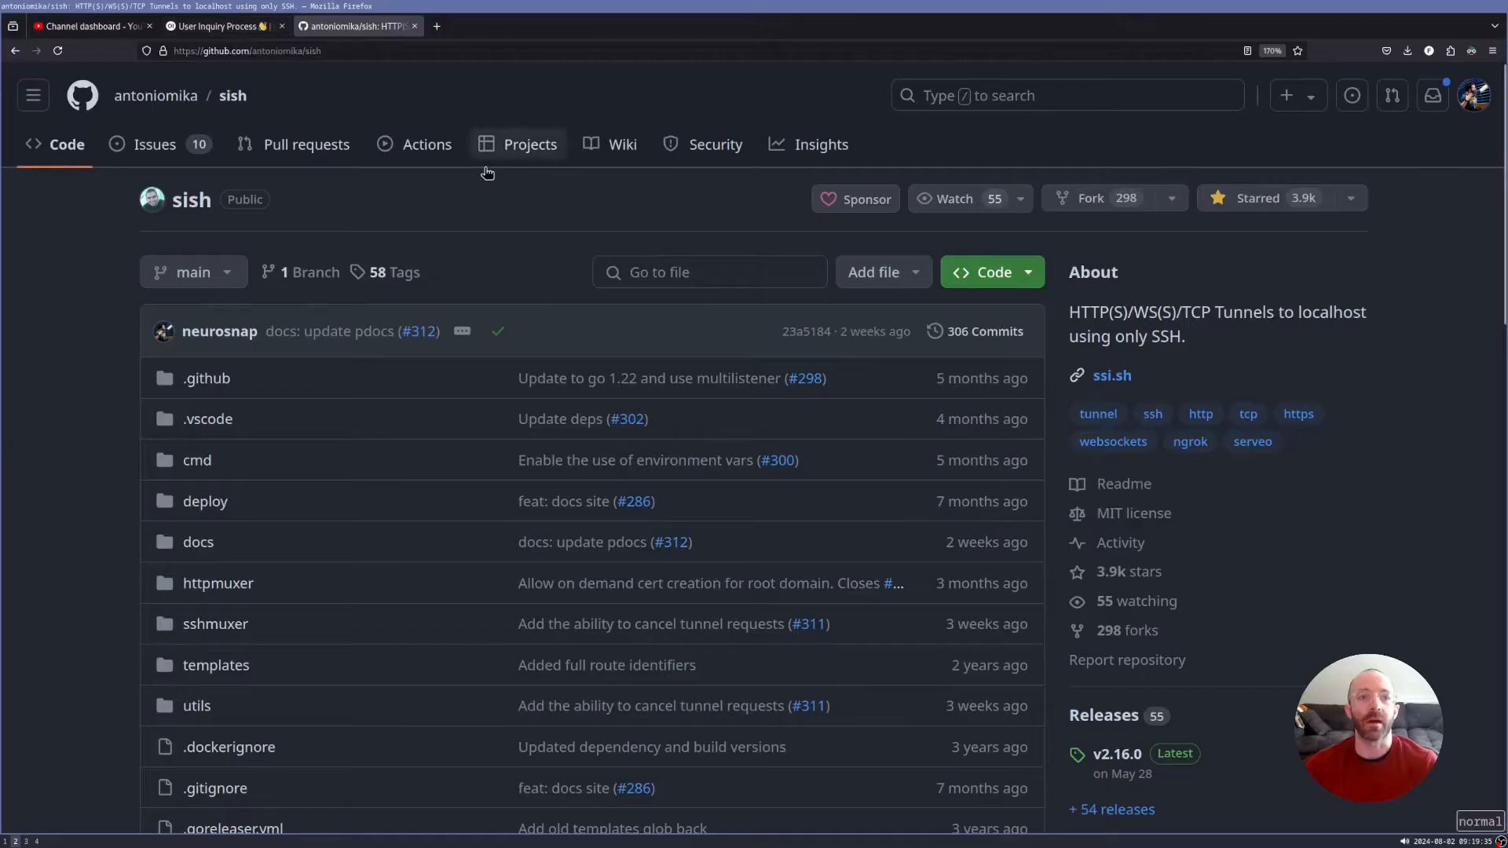
mouse_move(462, 203)
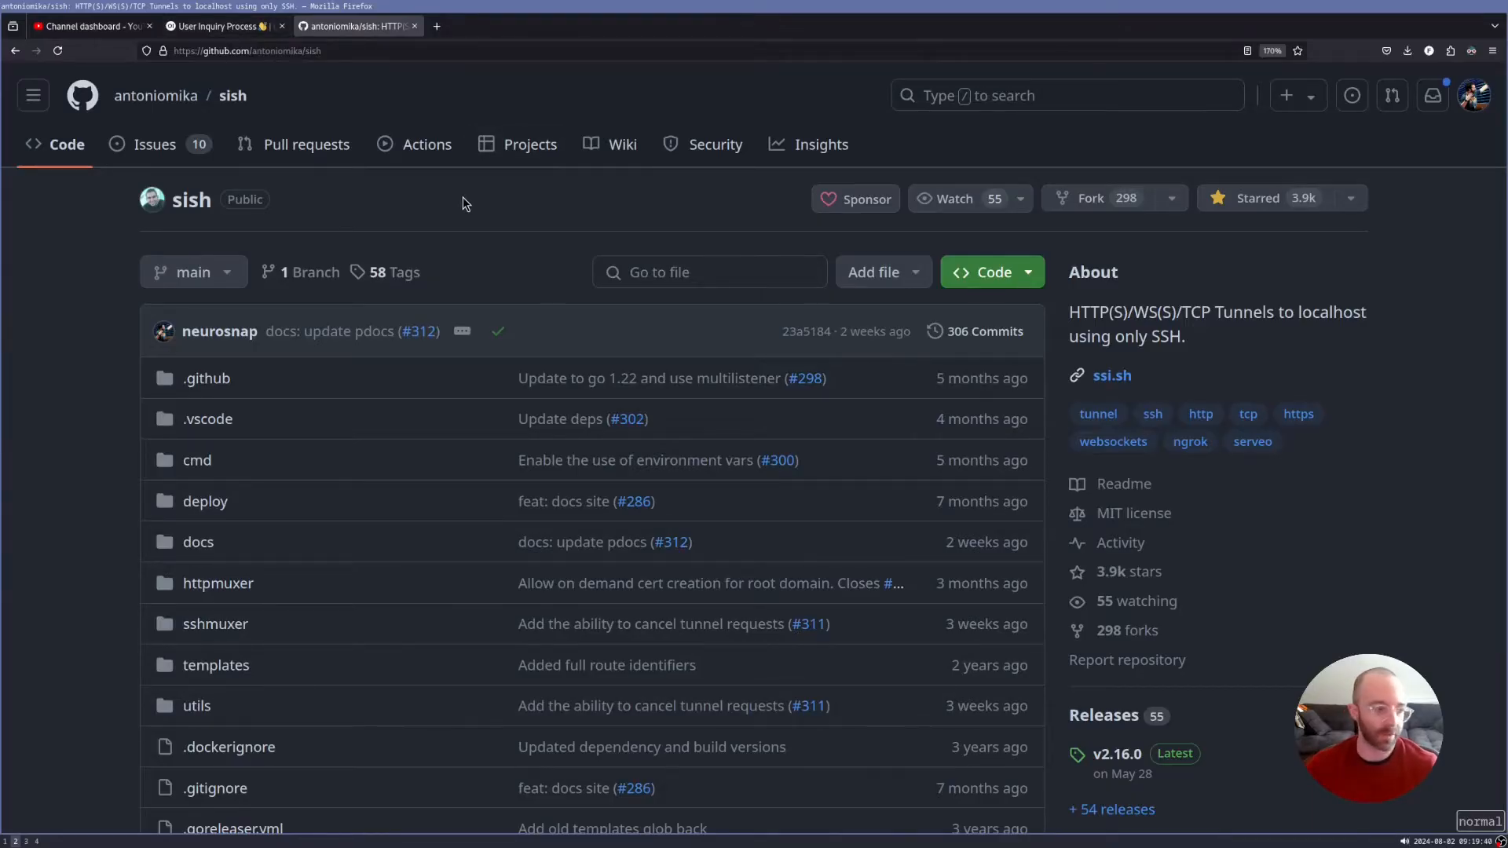
mouse_move(463, 222)
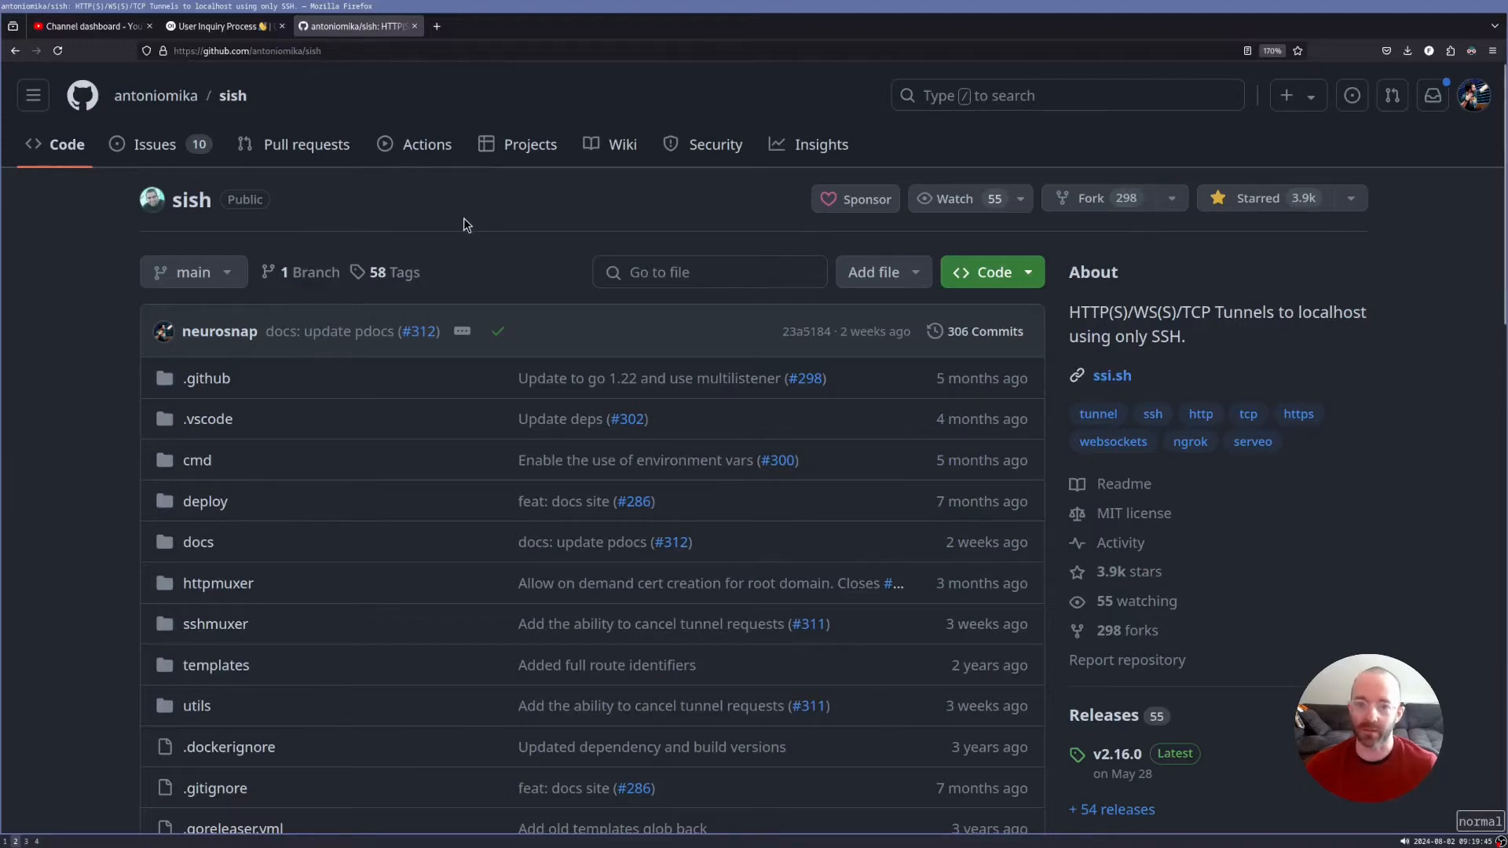
mouse_move(458, 219)
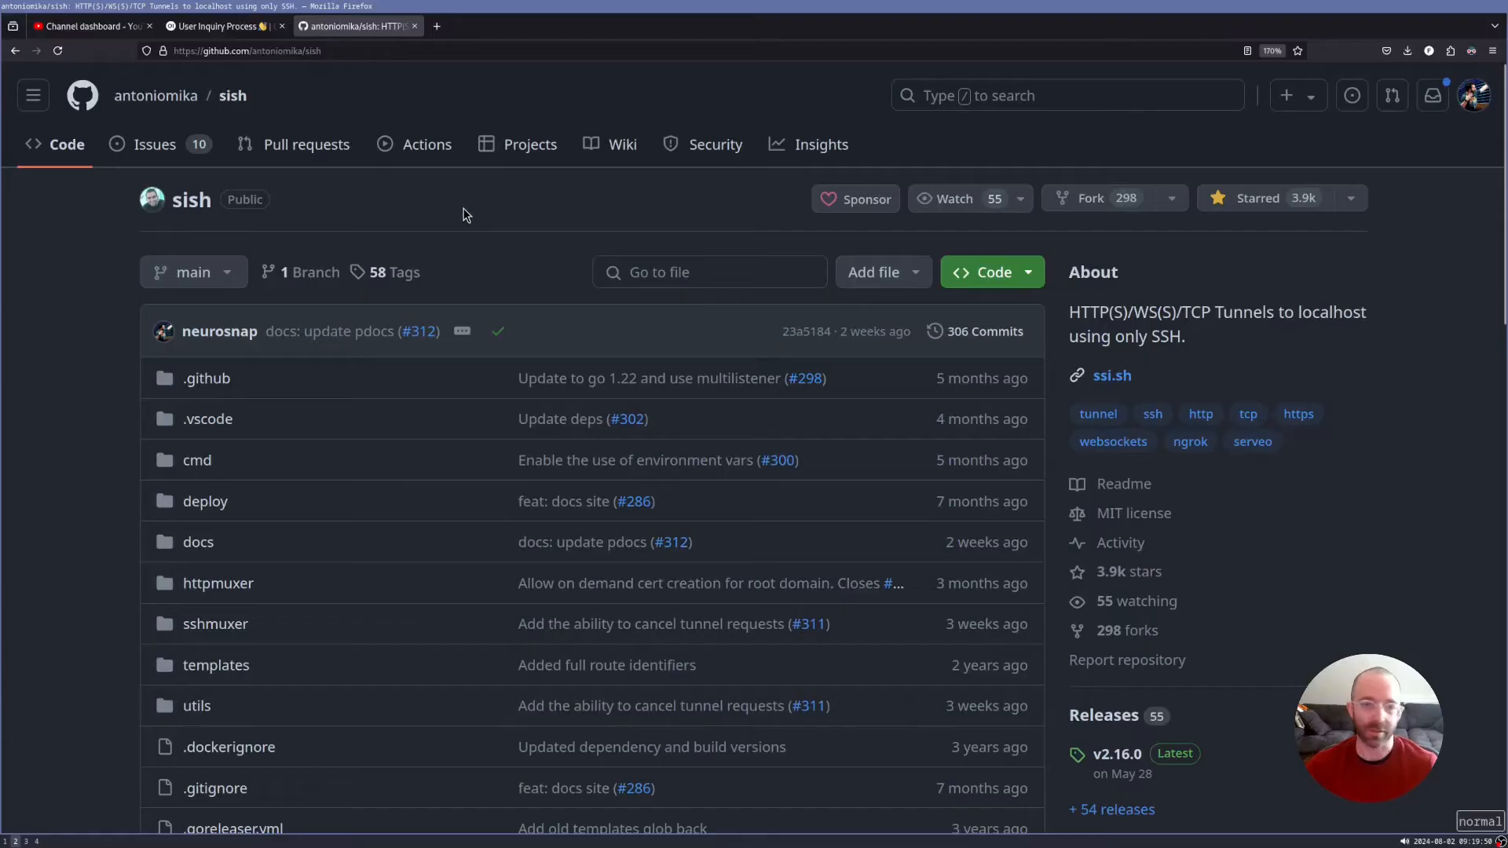
mouse_move(348, 120)
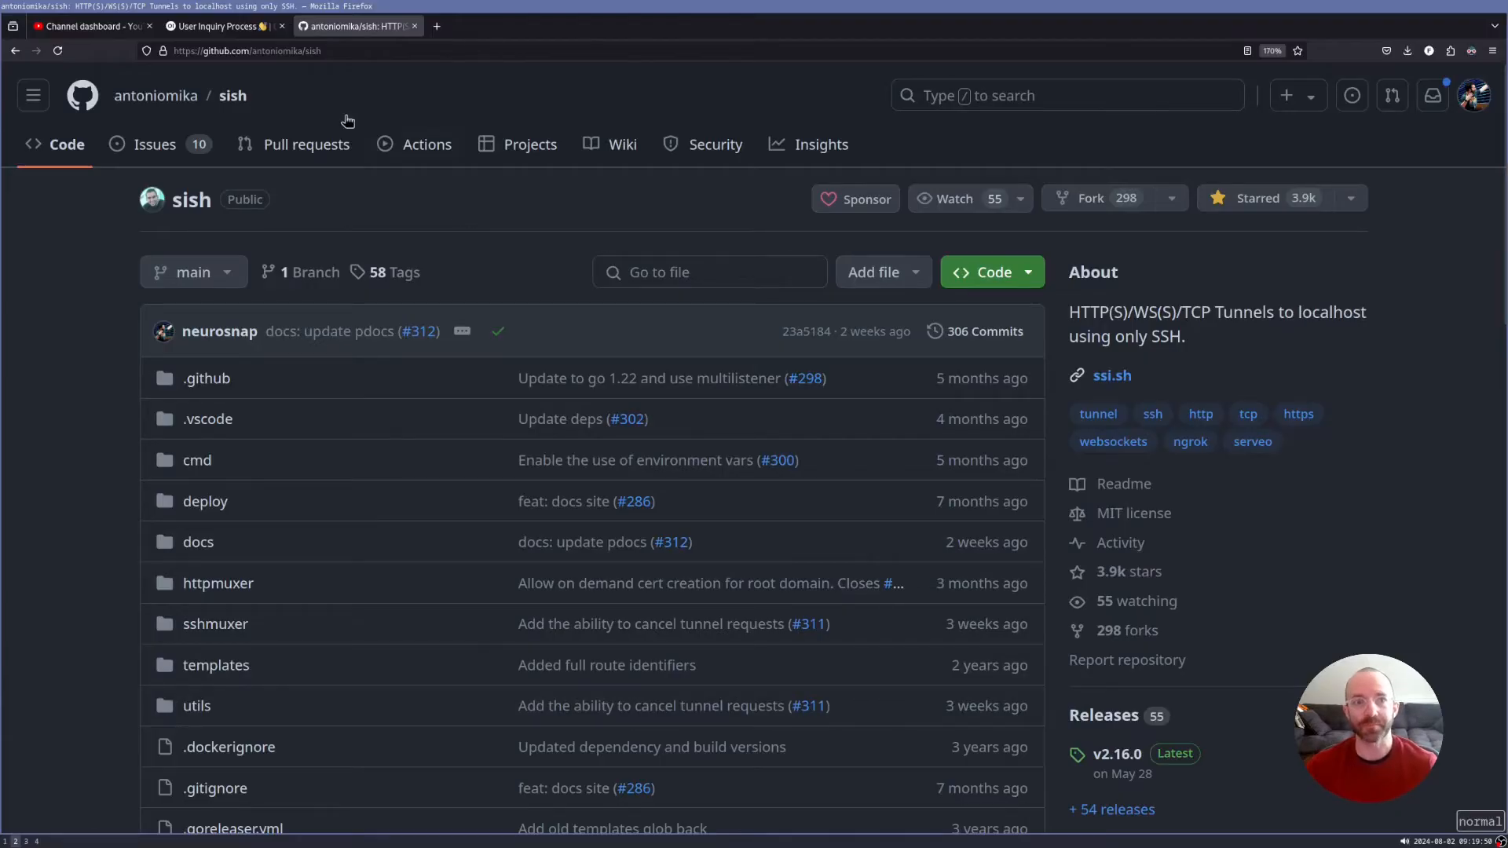
Step: Open the User Inquiry Process chat on localhost:8080 and review its earlier Go answers
click(222, 26)
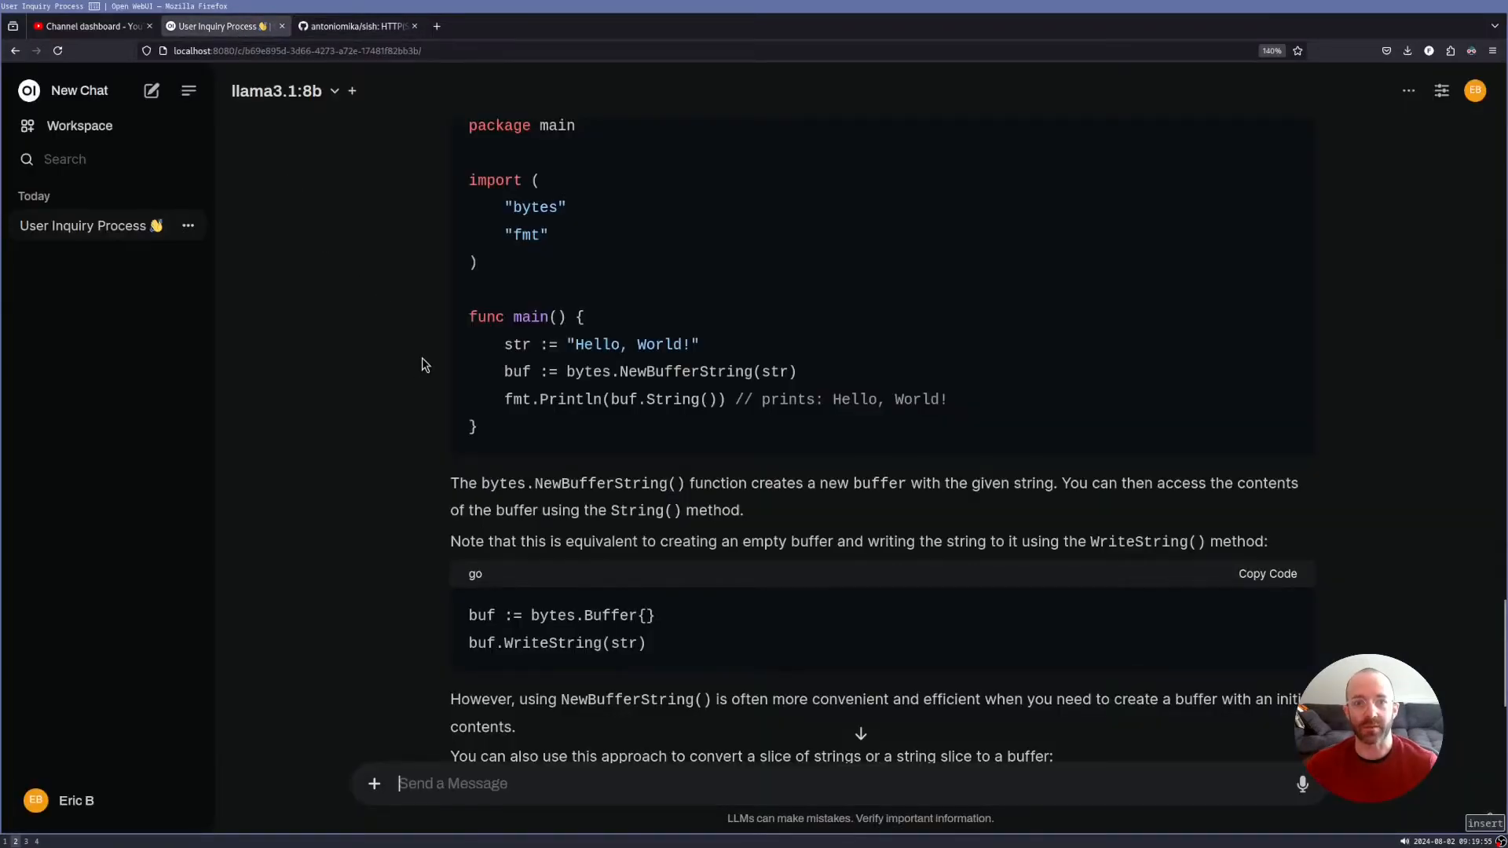
scroll(up, 3)
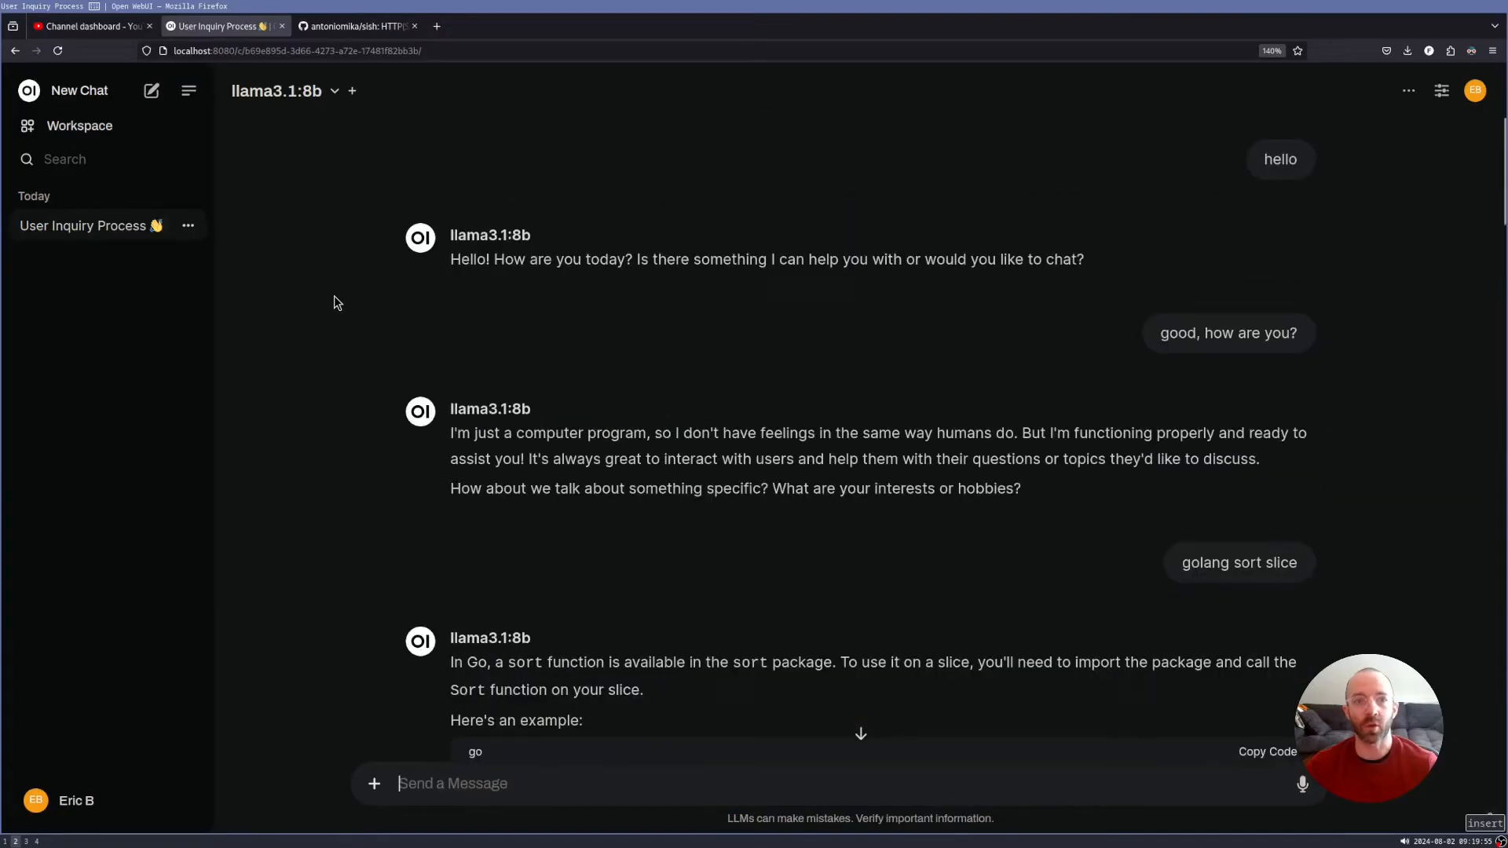
mouse_move(304, 184)
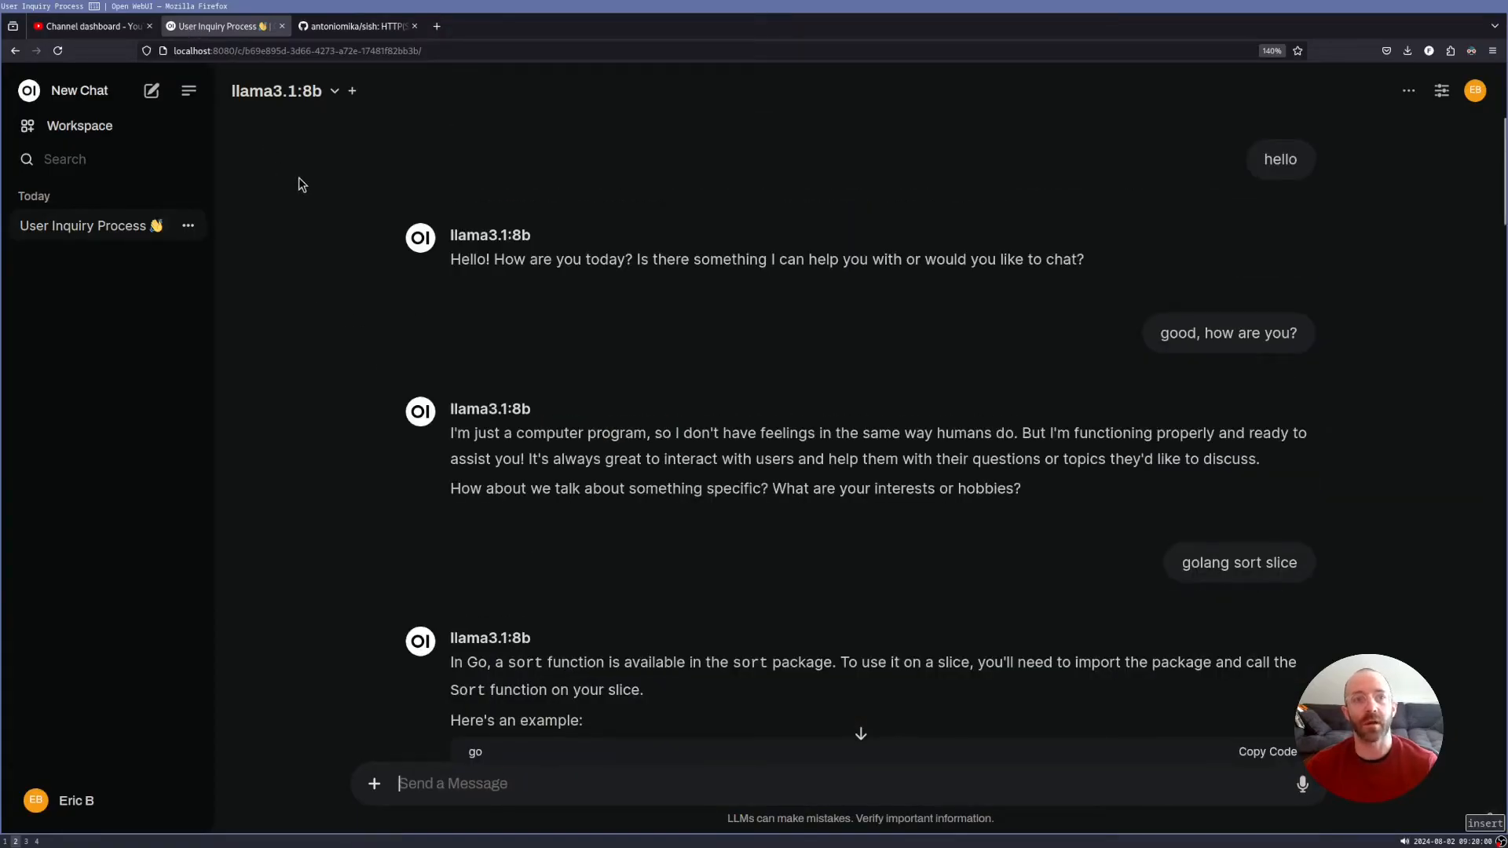
mouse_move(322, 286)
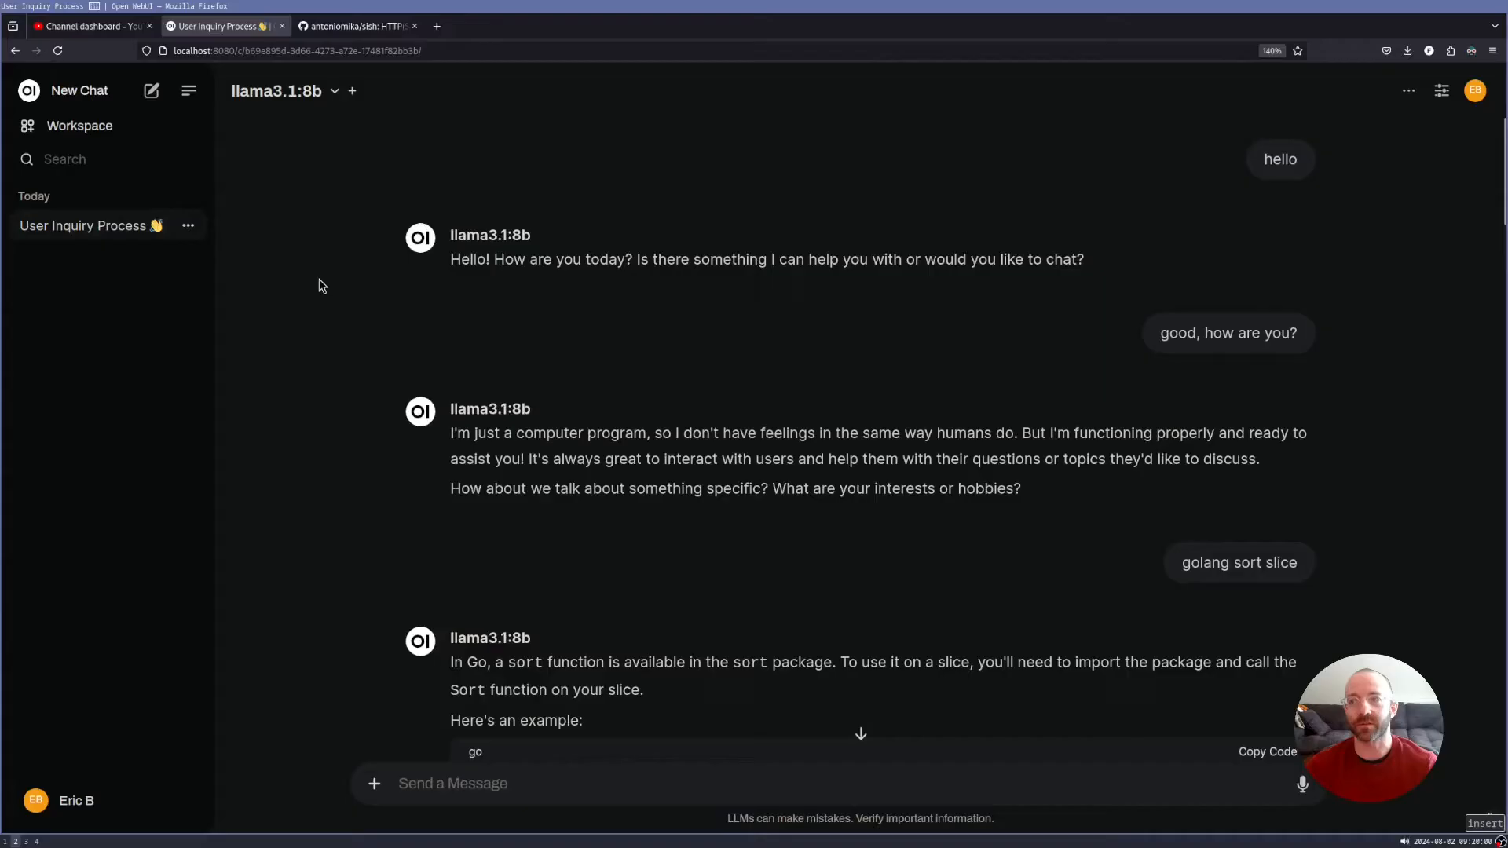
mouse_move(330, 299)
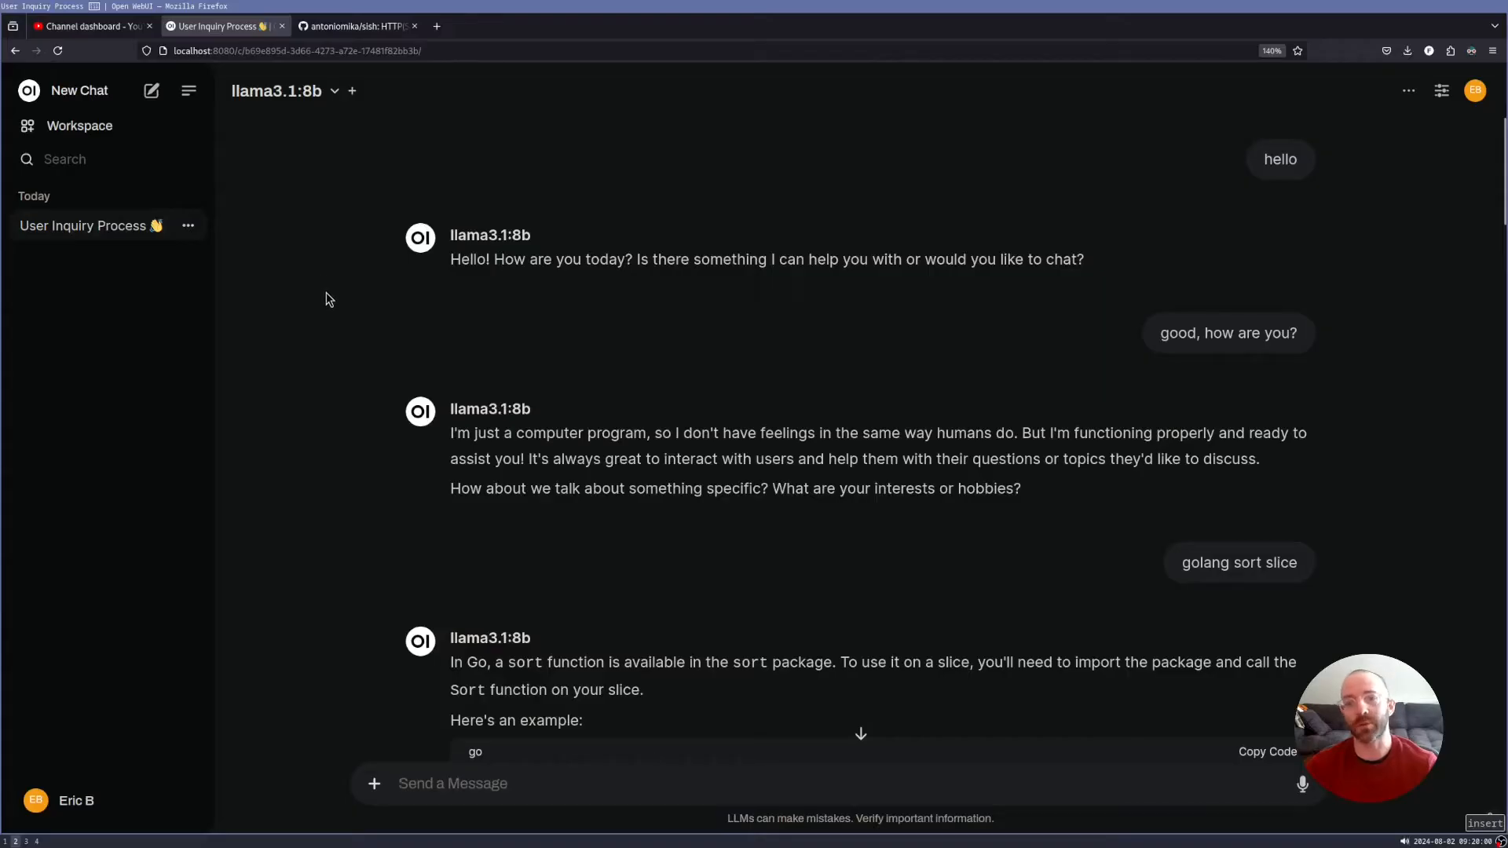
mouse_move(500, 240)
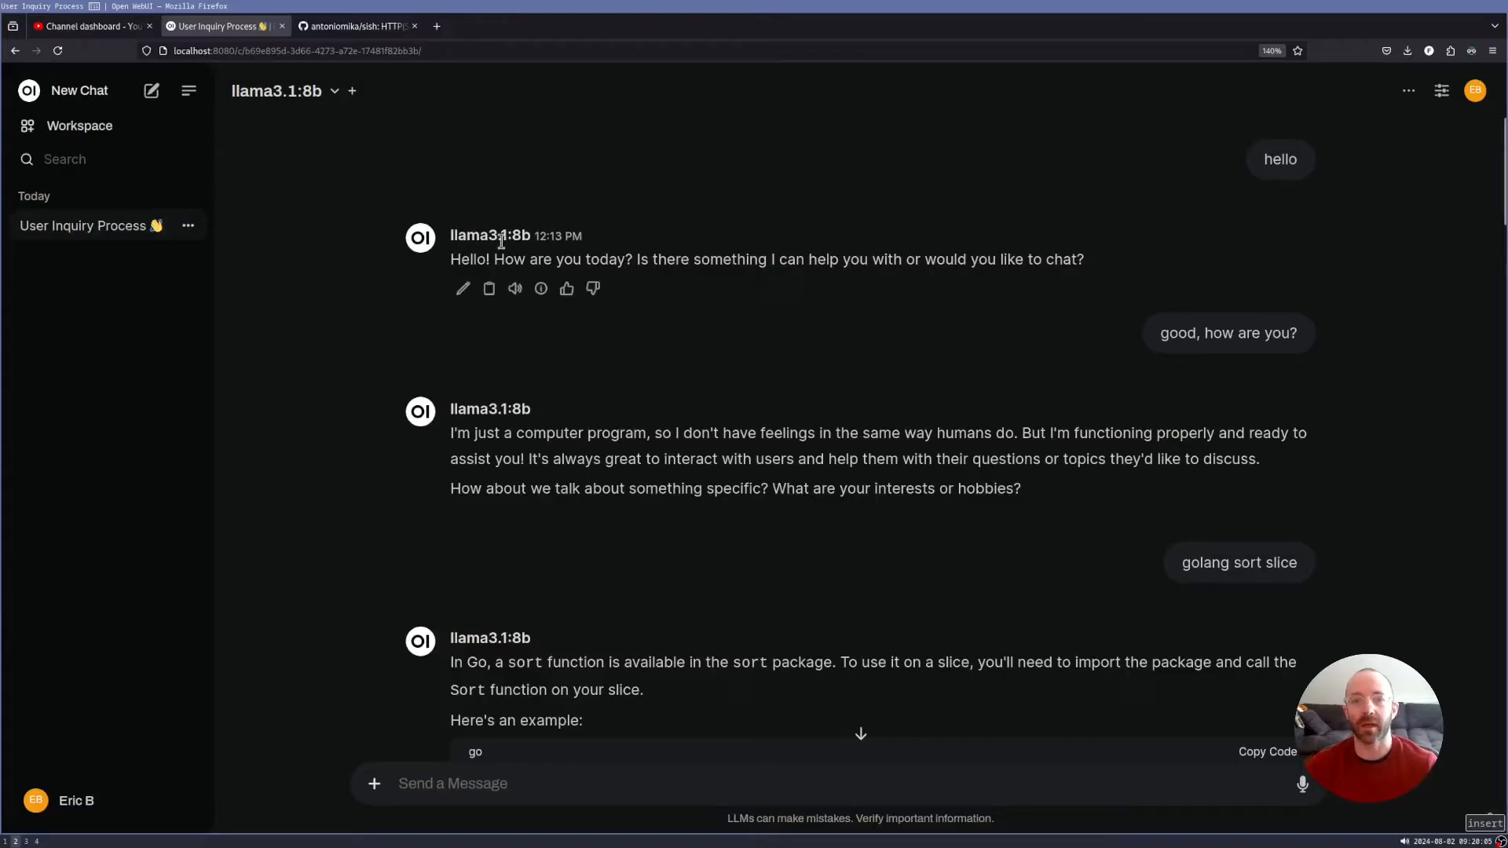
mouse_move(320, 376)
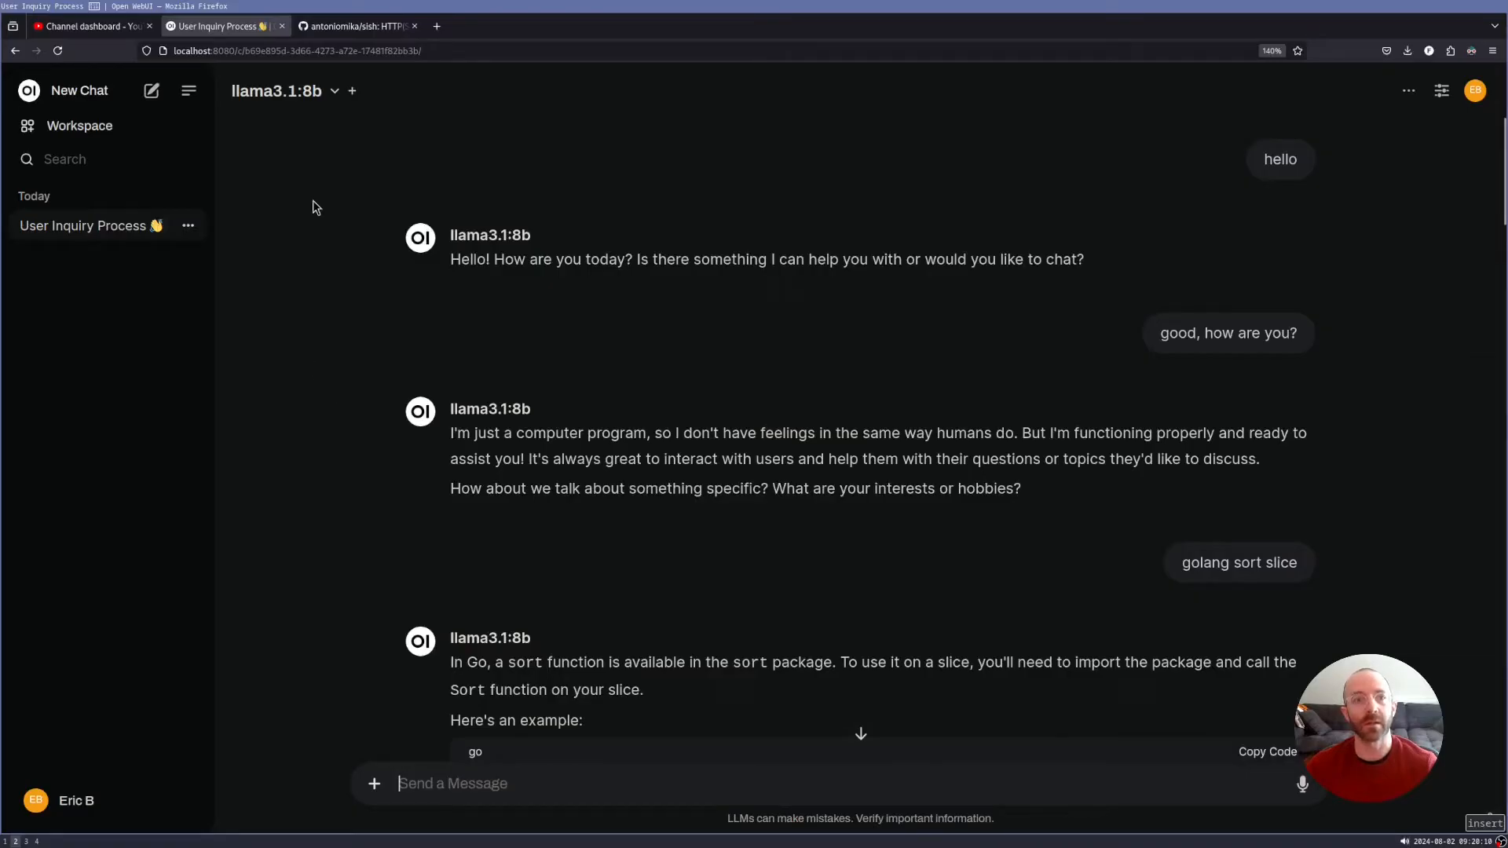
click(295, 51)
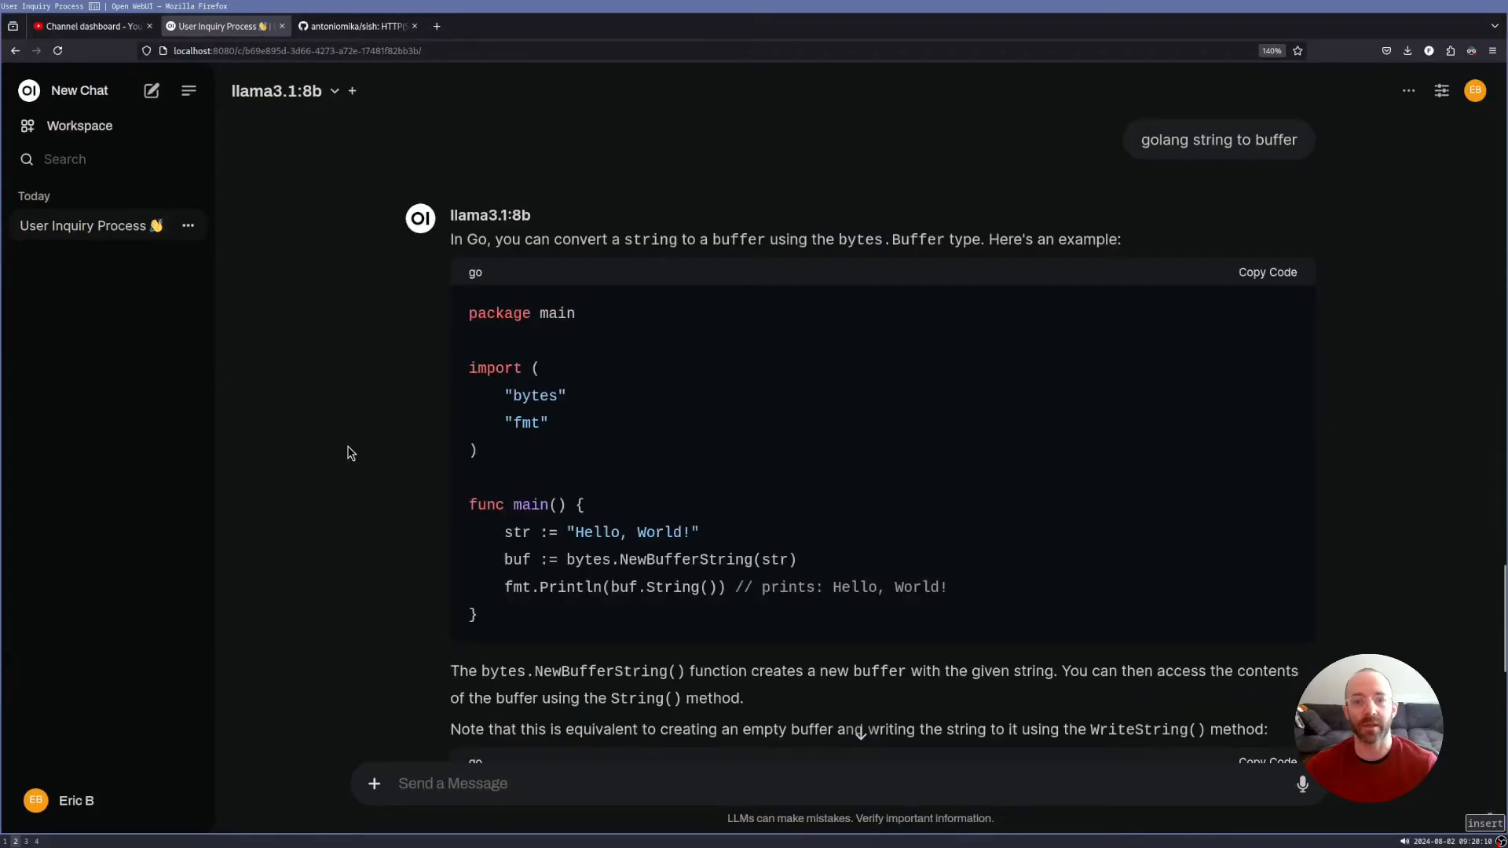
scroll(down, 3)
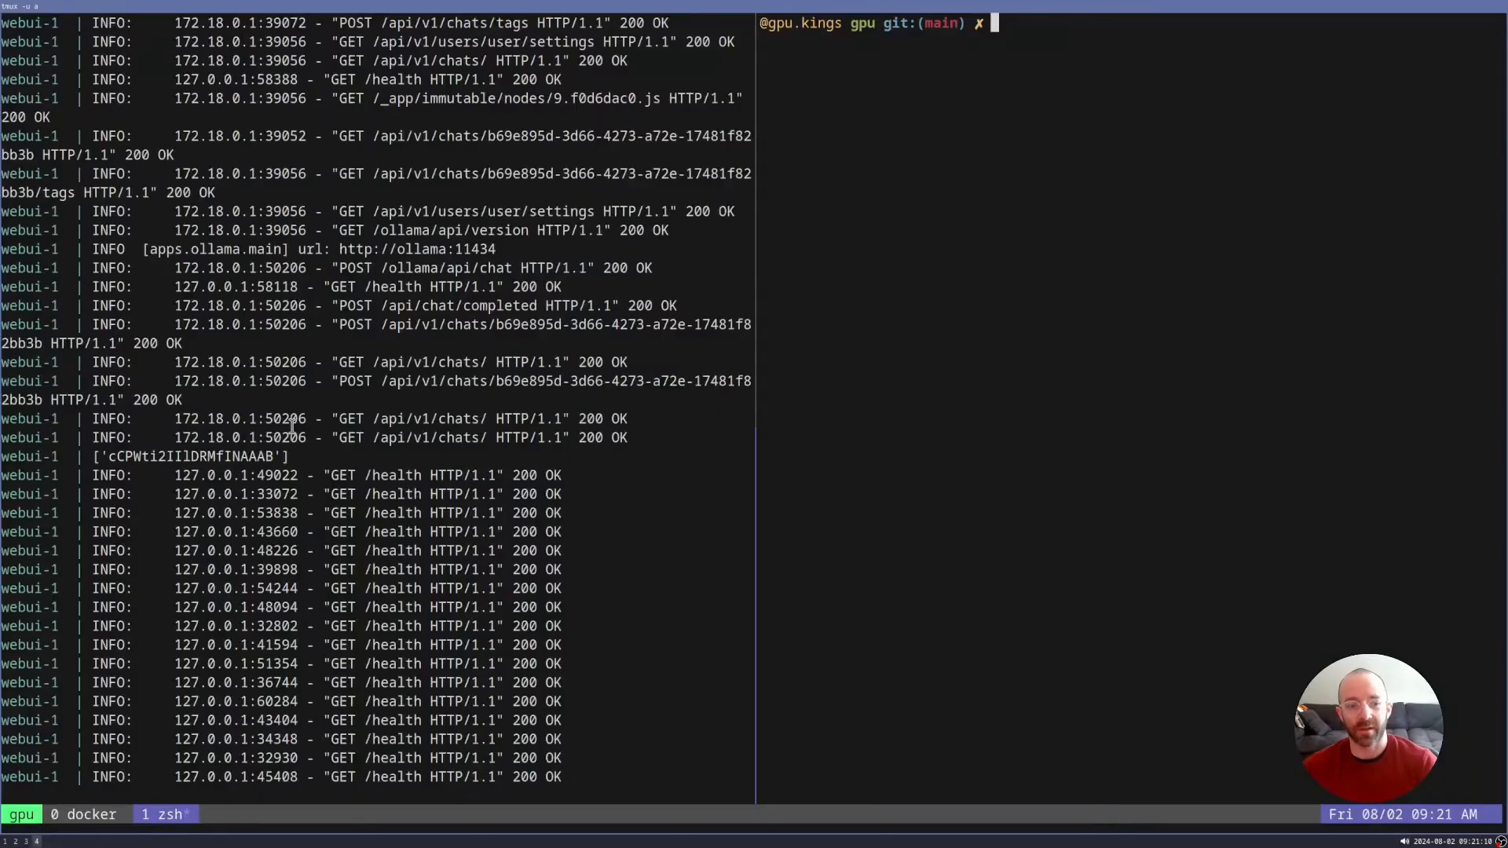
mouse_move(770, 373)
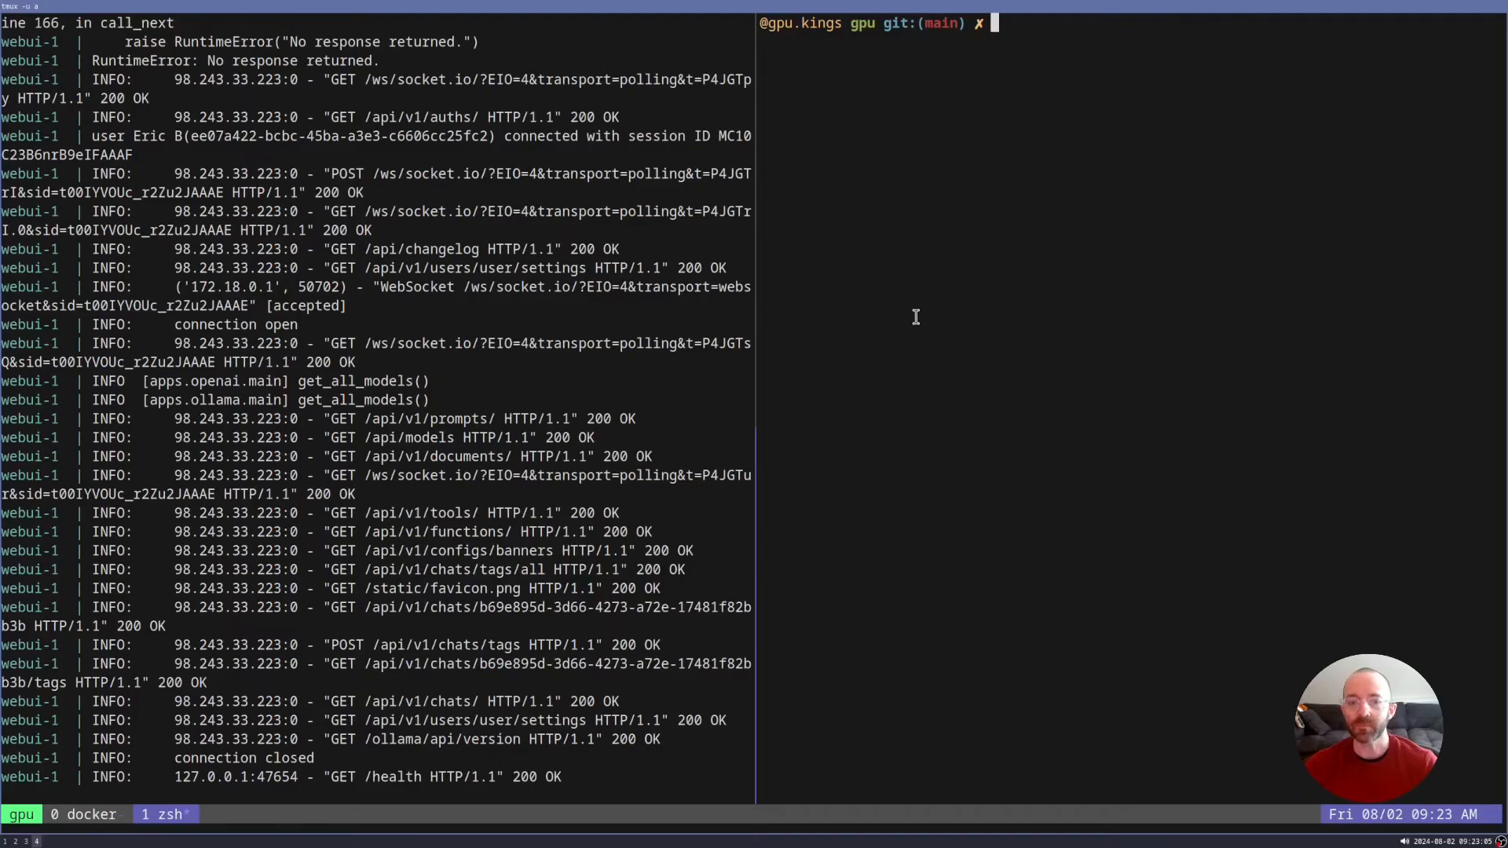
mouse_move(948, 339)
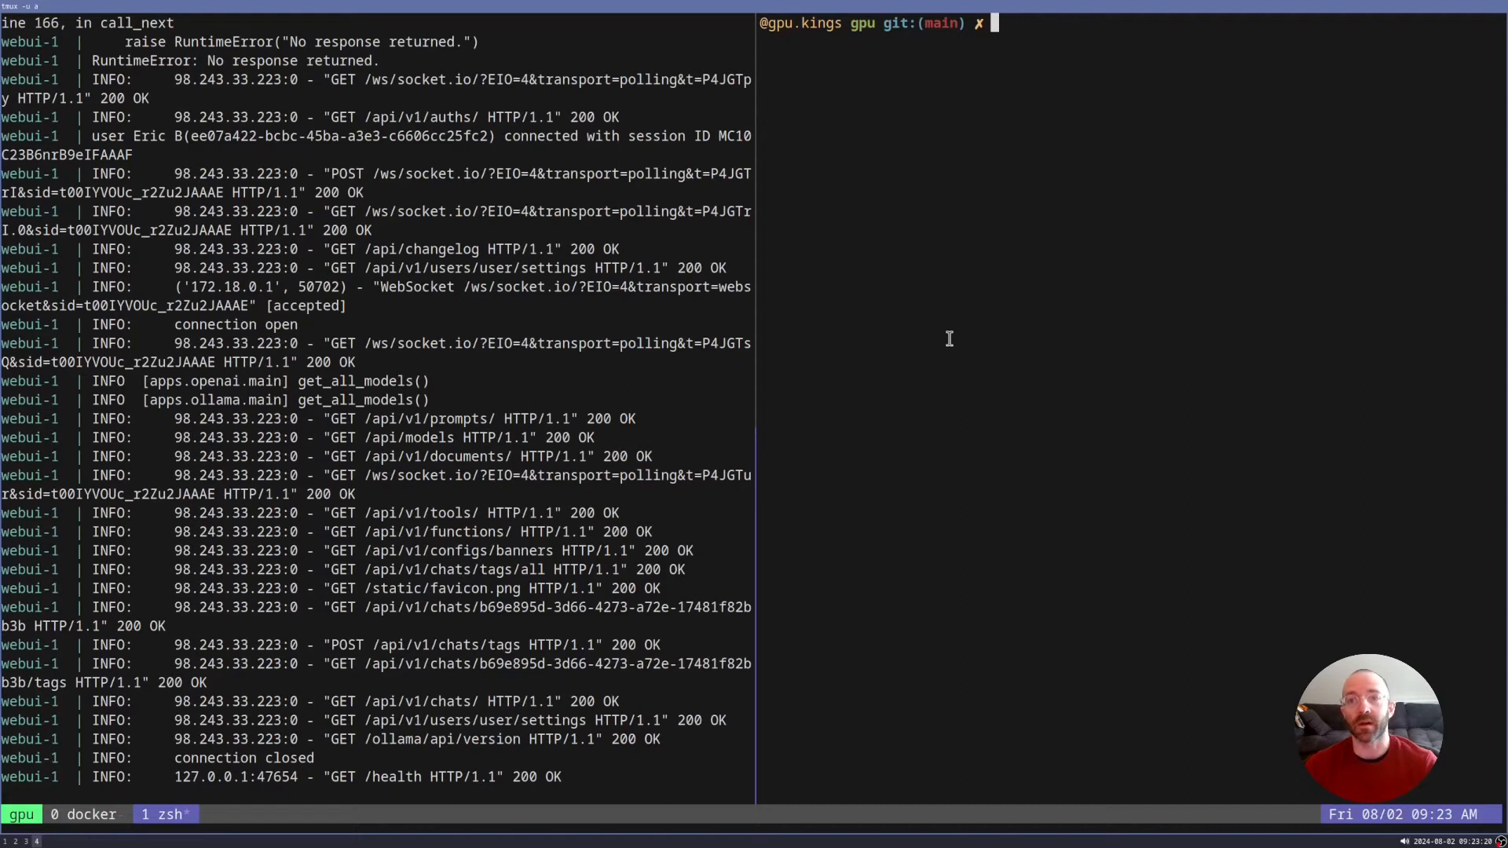
Step: Run ssh -R ai:80:localhost:8080 tuns.sh to publish port 8080 as ai.tuns.sh
text(ssh -R ai:80:localhost:8080 tuns.sh)
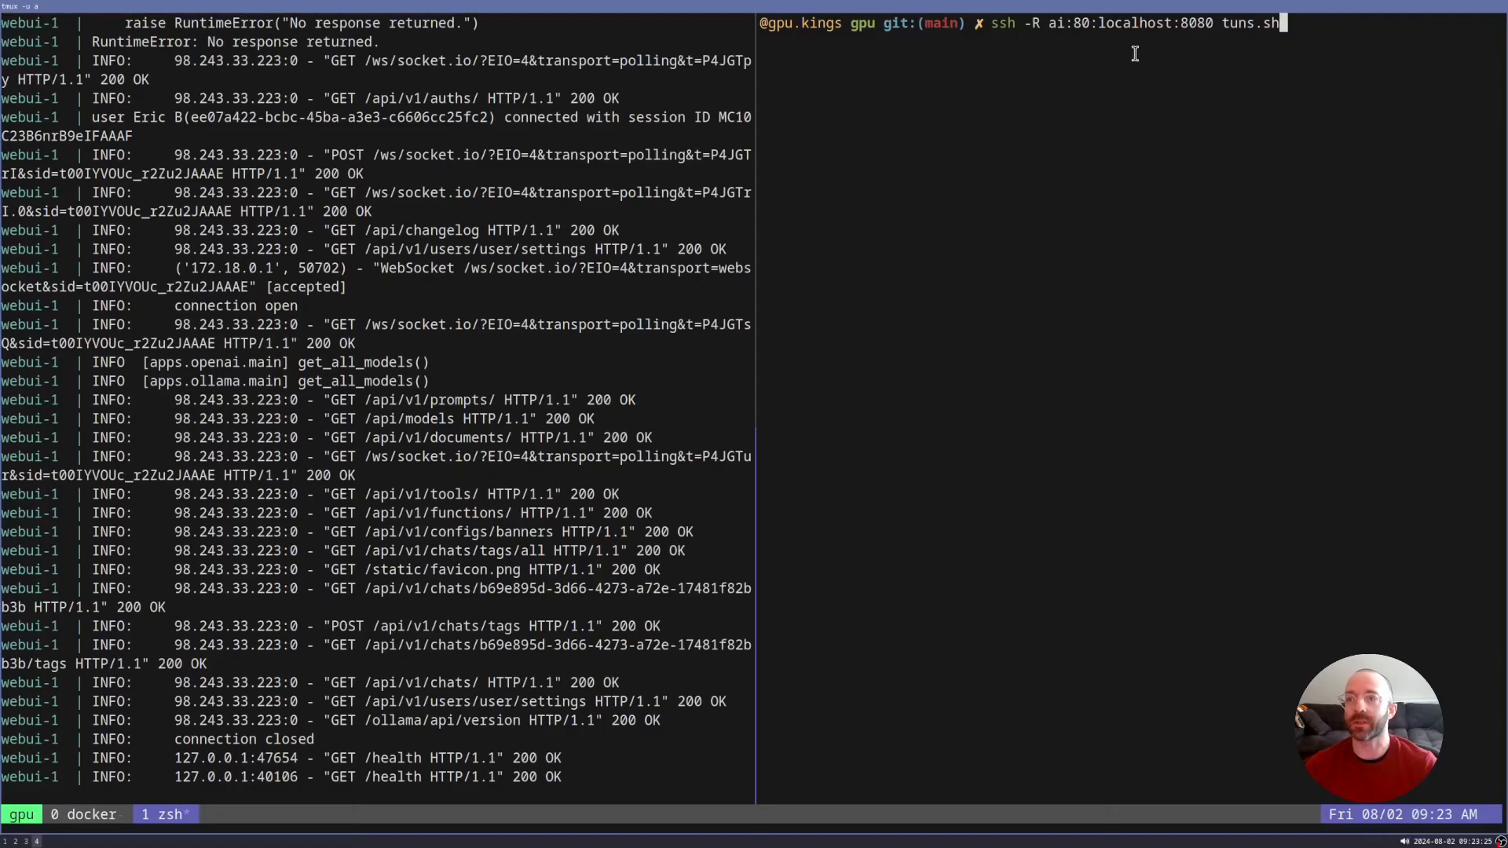
mouse_move(1104, 69)
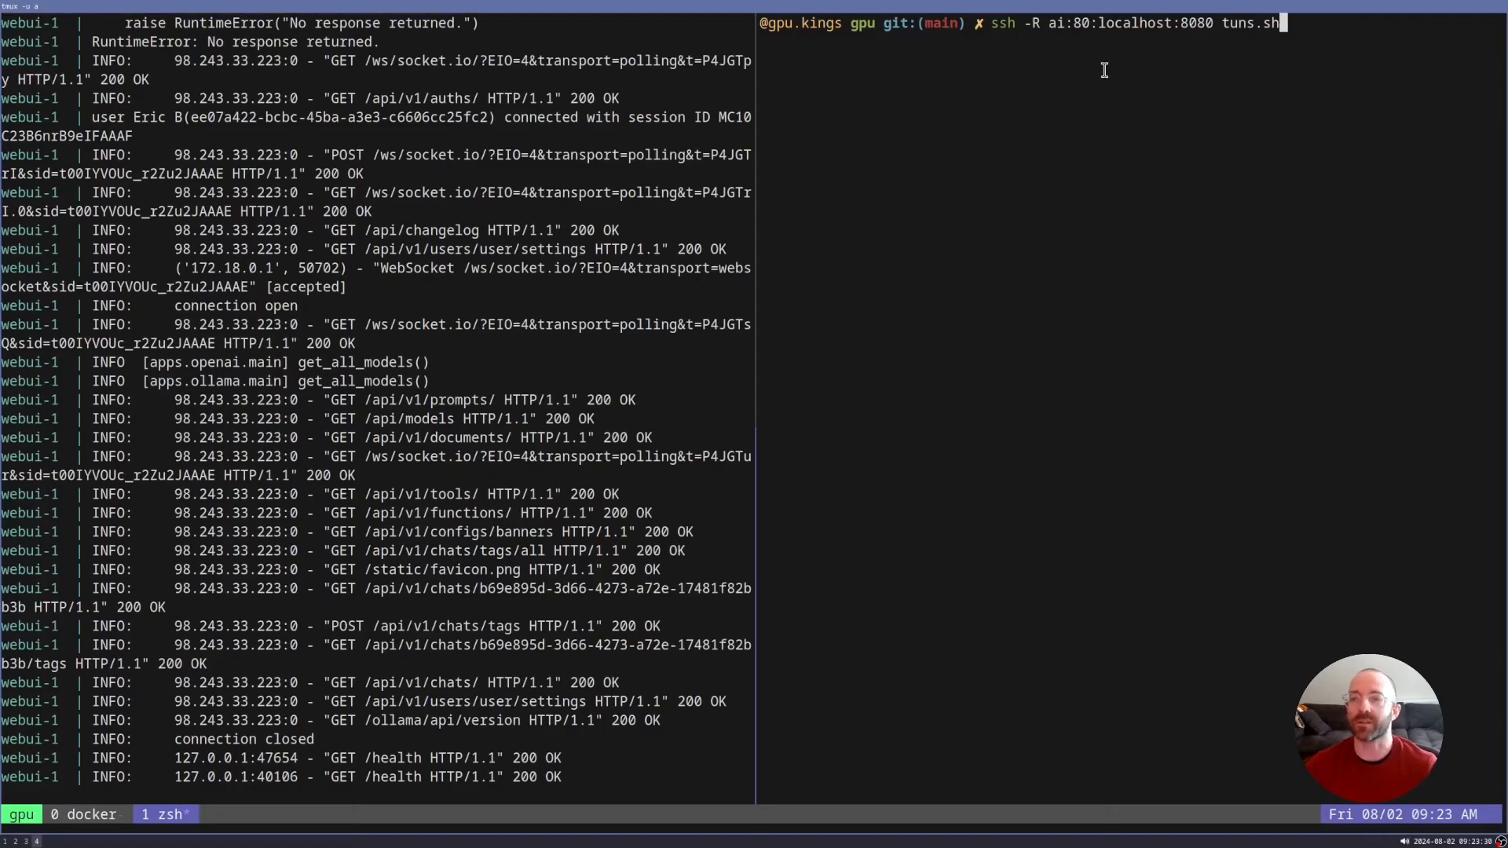
mouse_move(1192, 88)
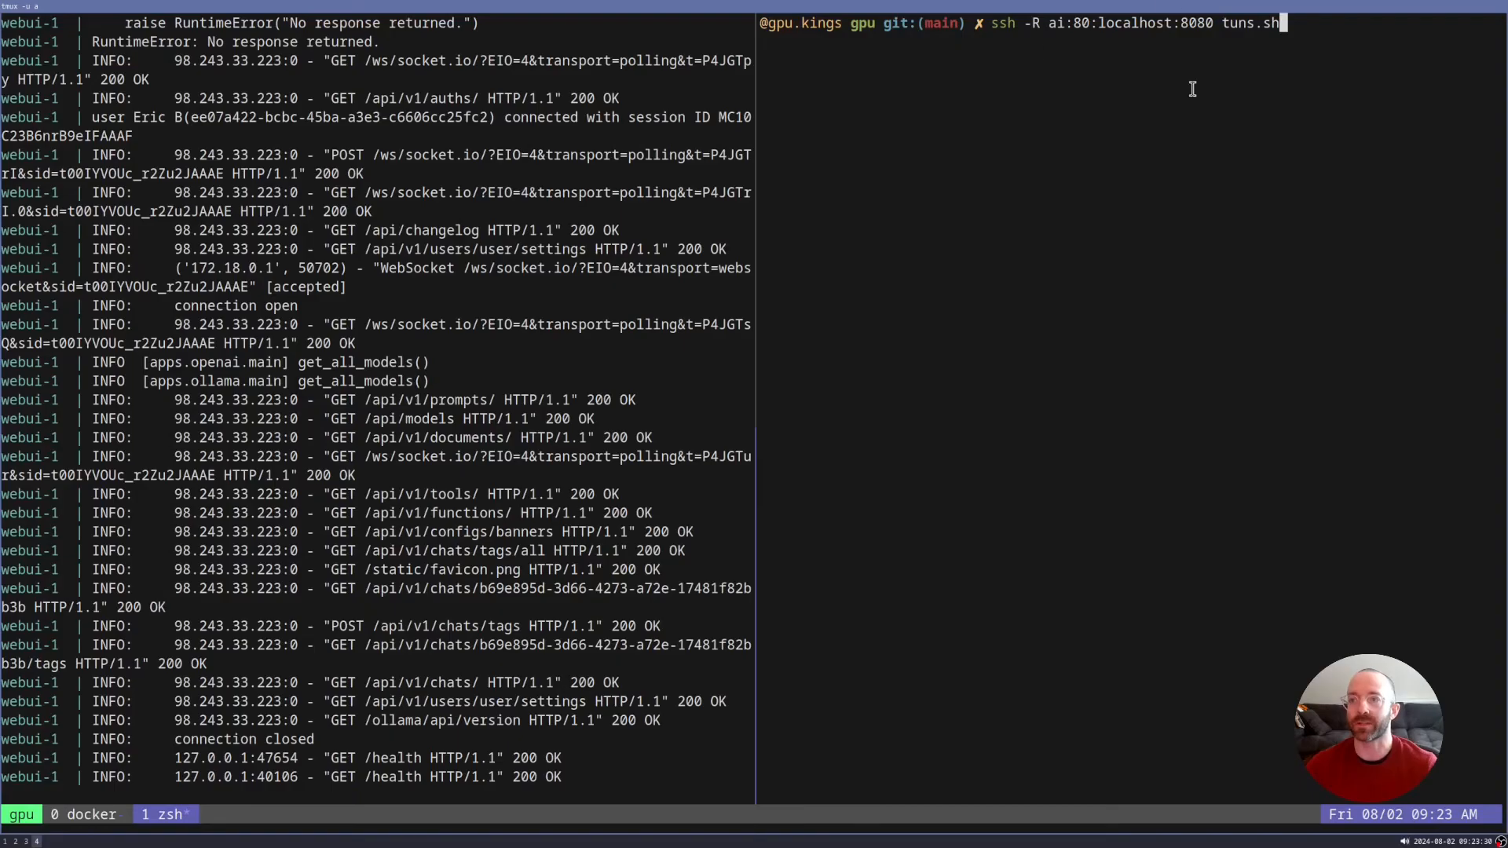
mouse_move(1133, 56)
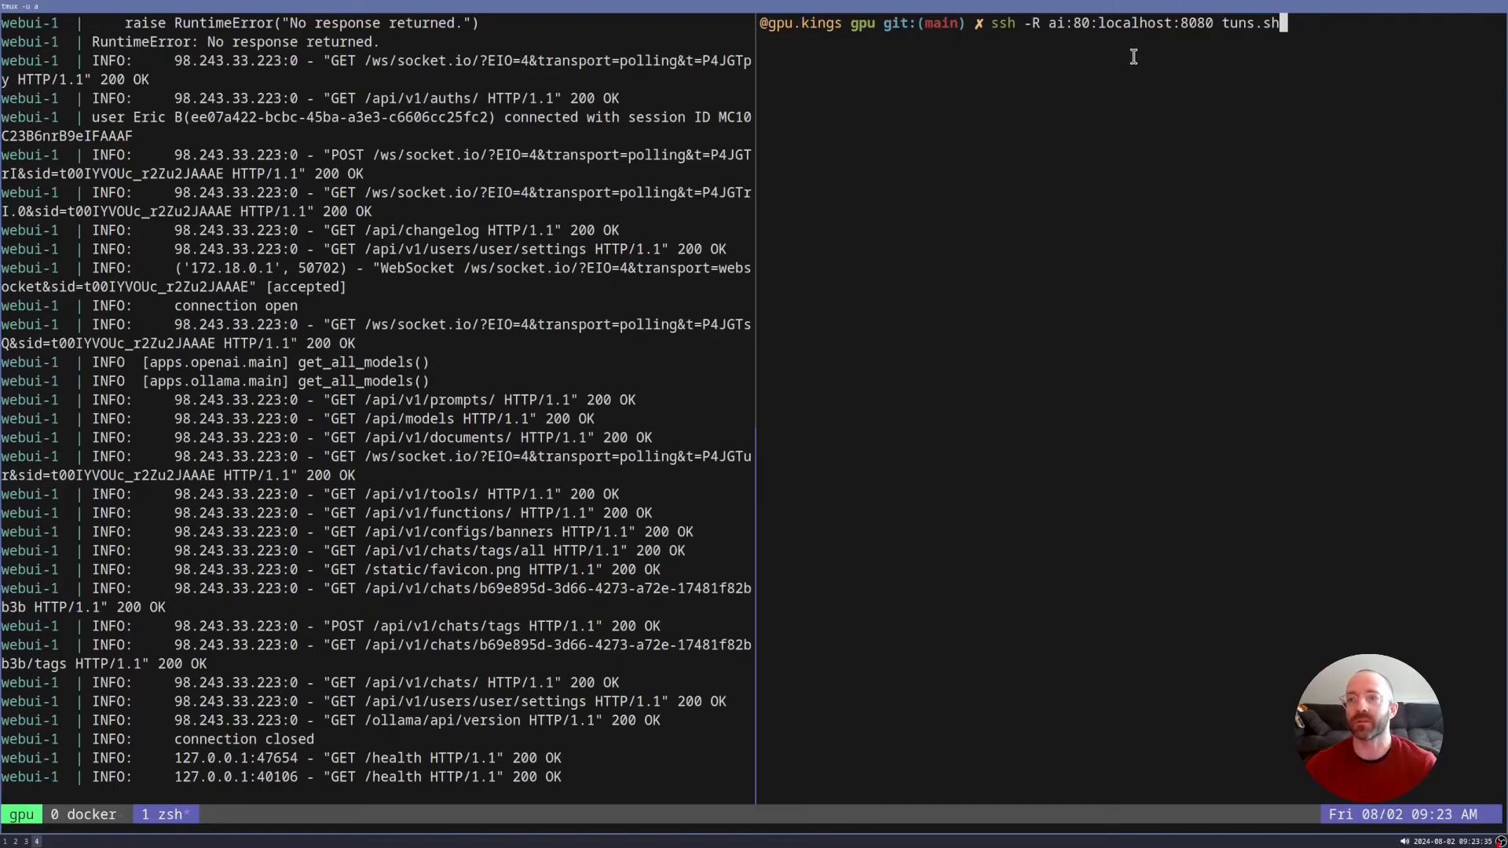
mouse_move(1096, 21)
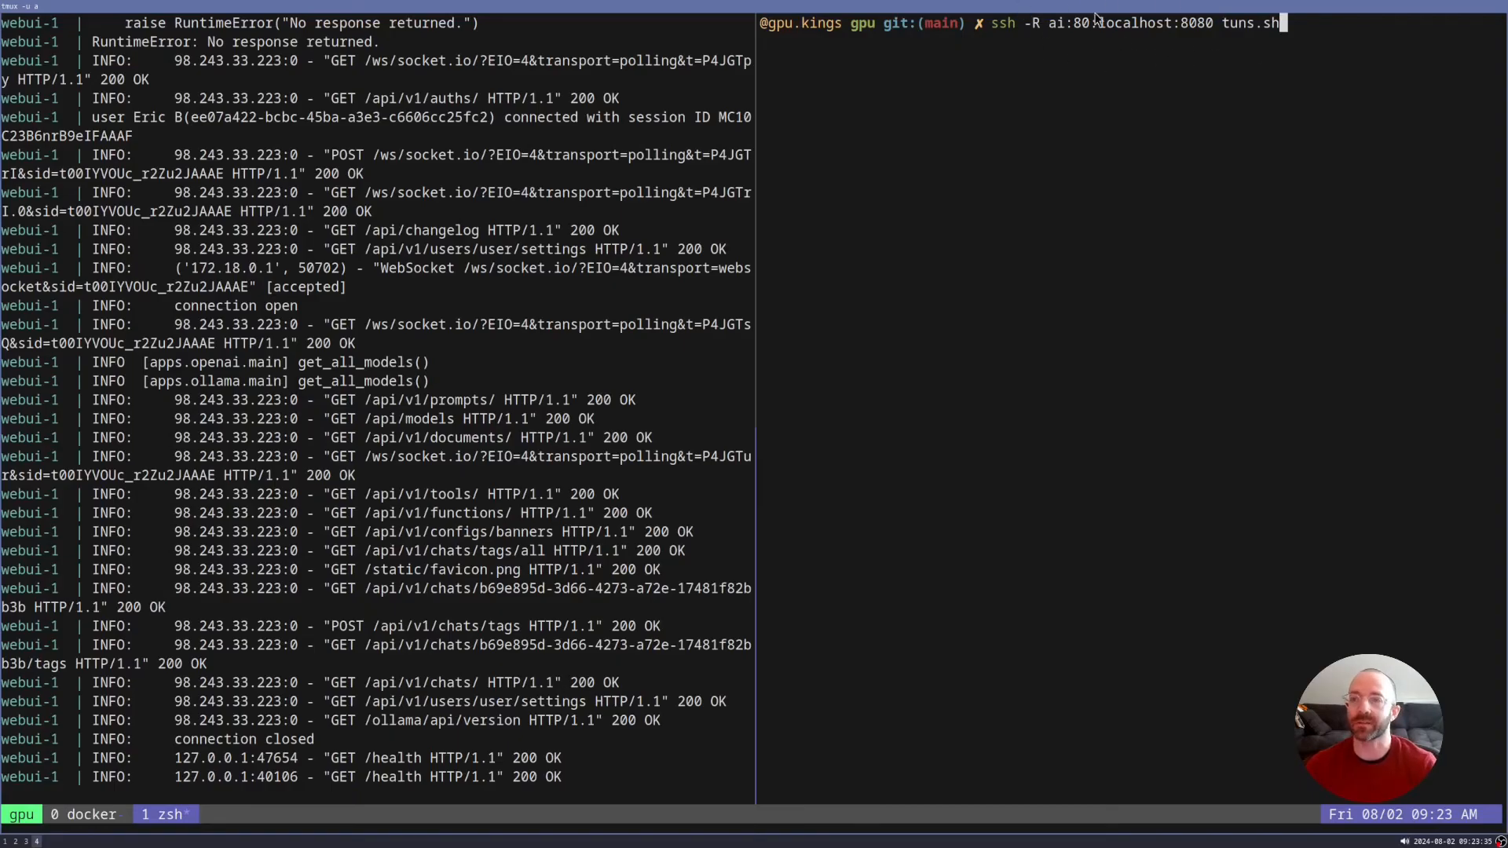
mouse_move(1046, 35)
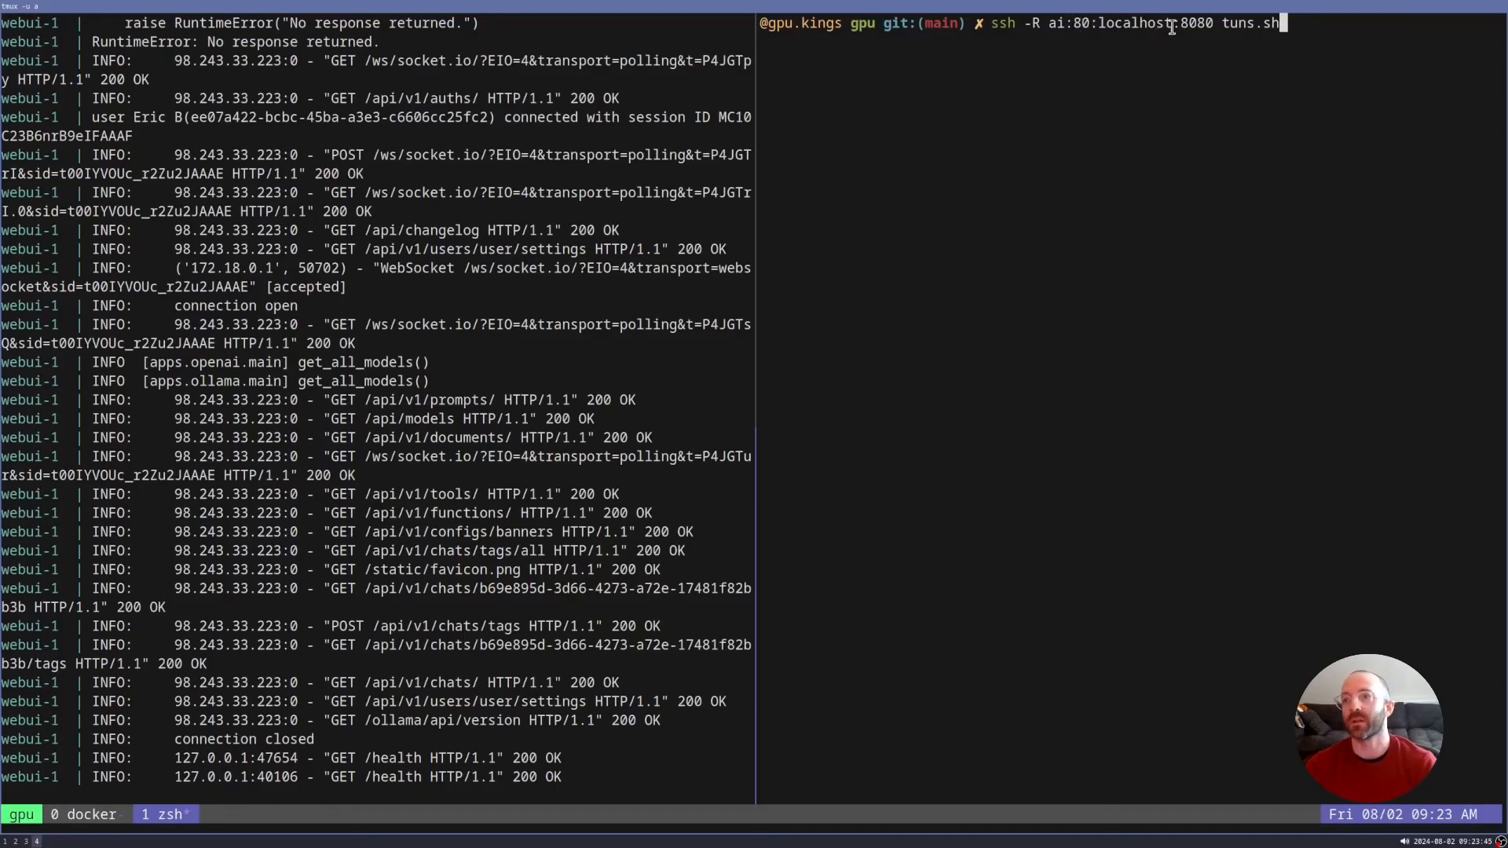
mouse_move(1087, 227)
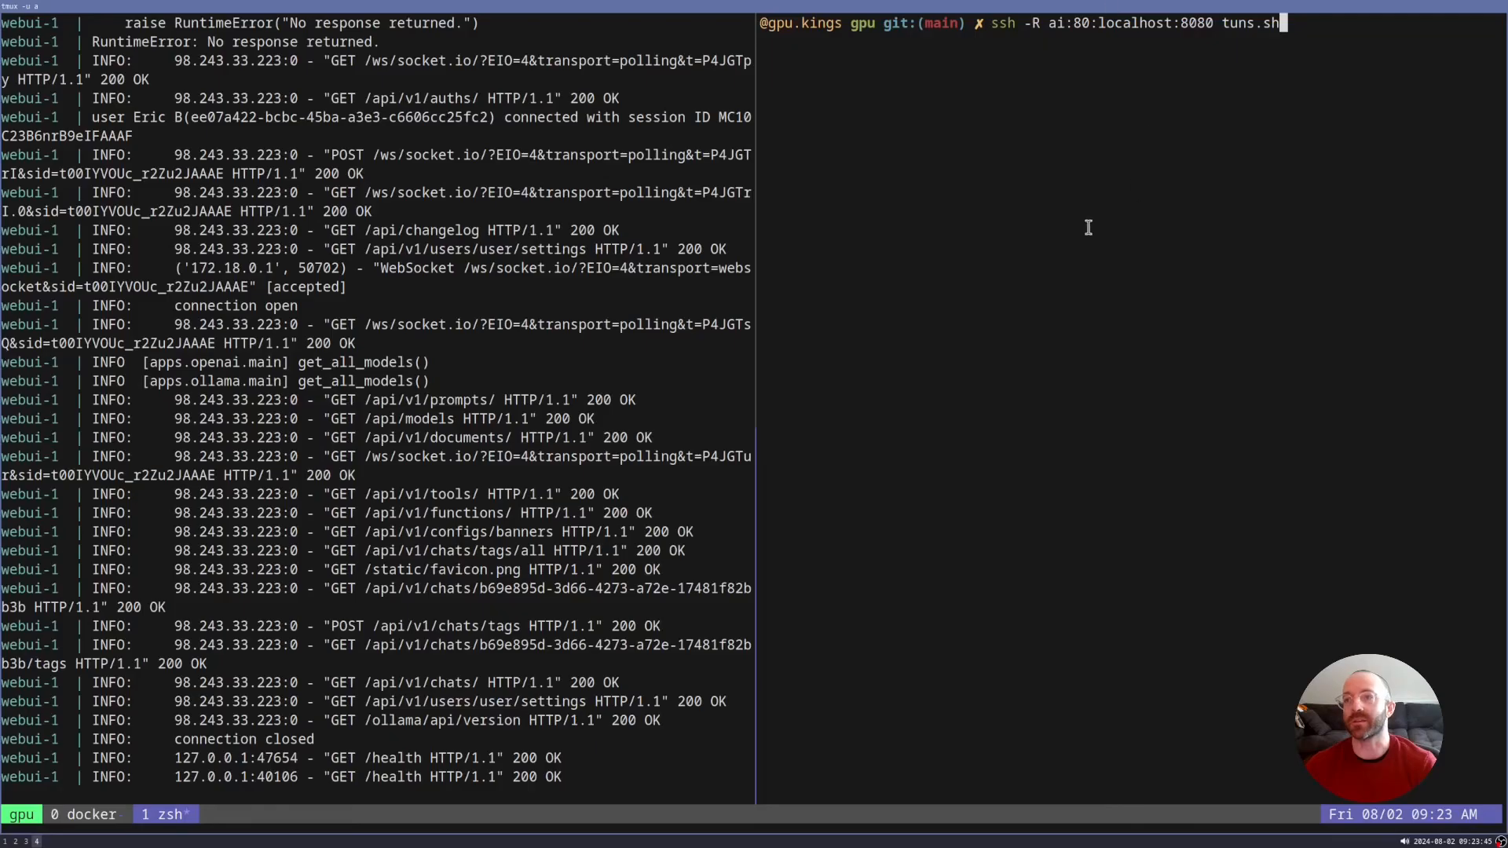
mouse_move(1111, 307)
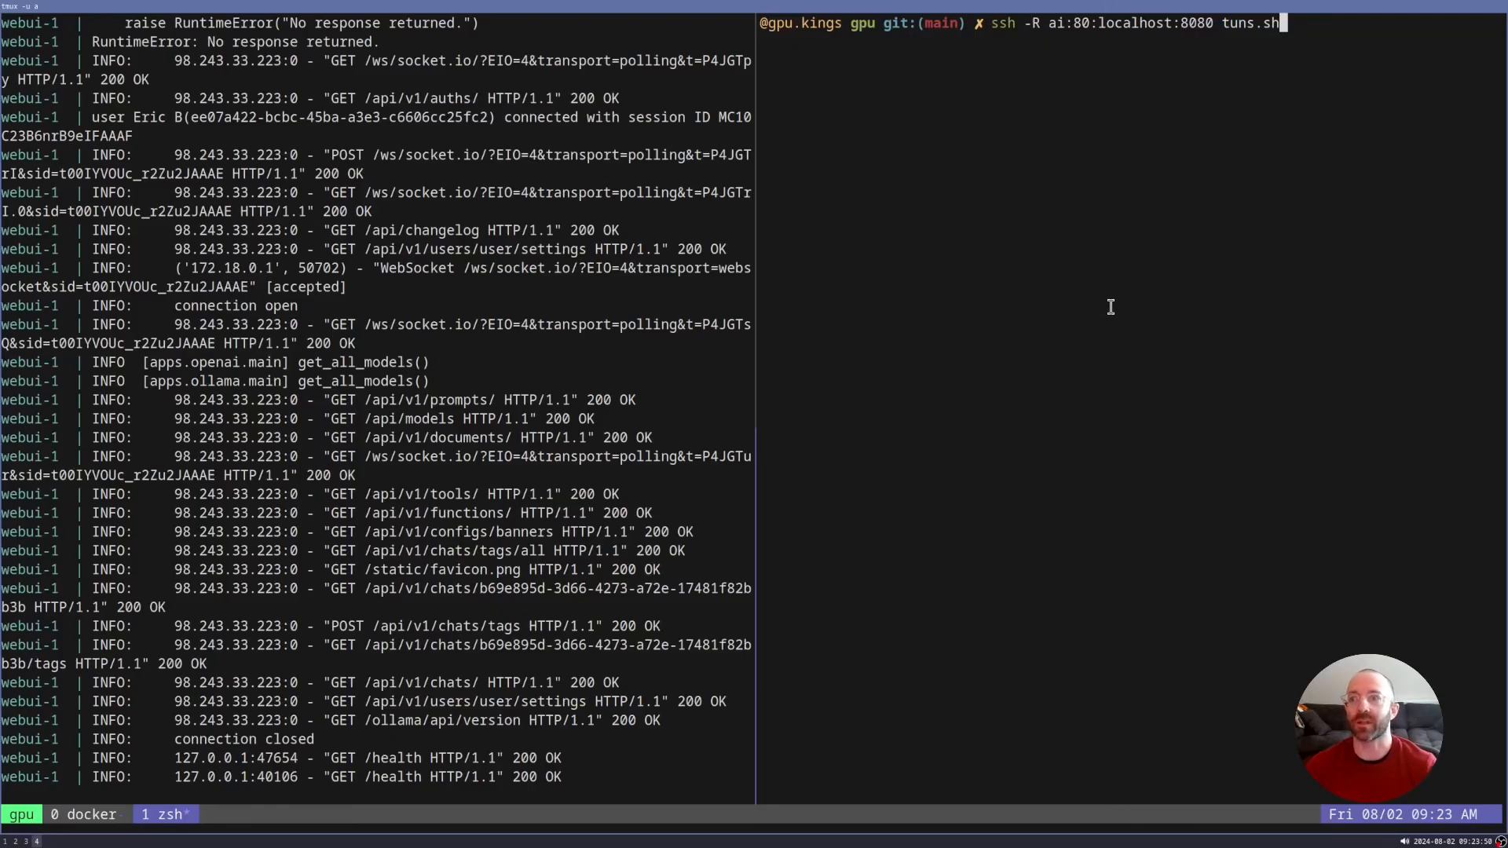
key(Return)
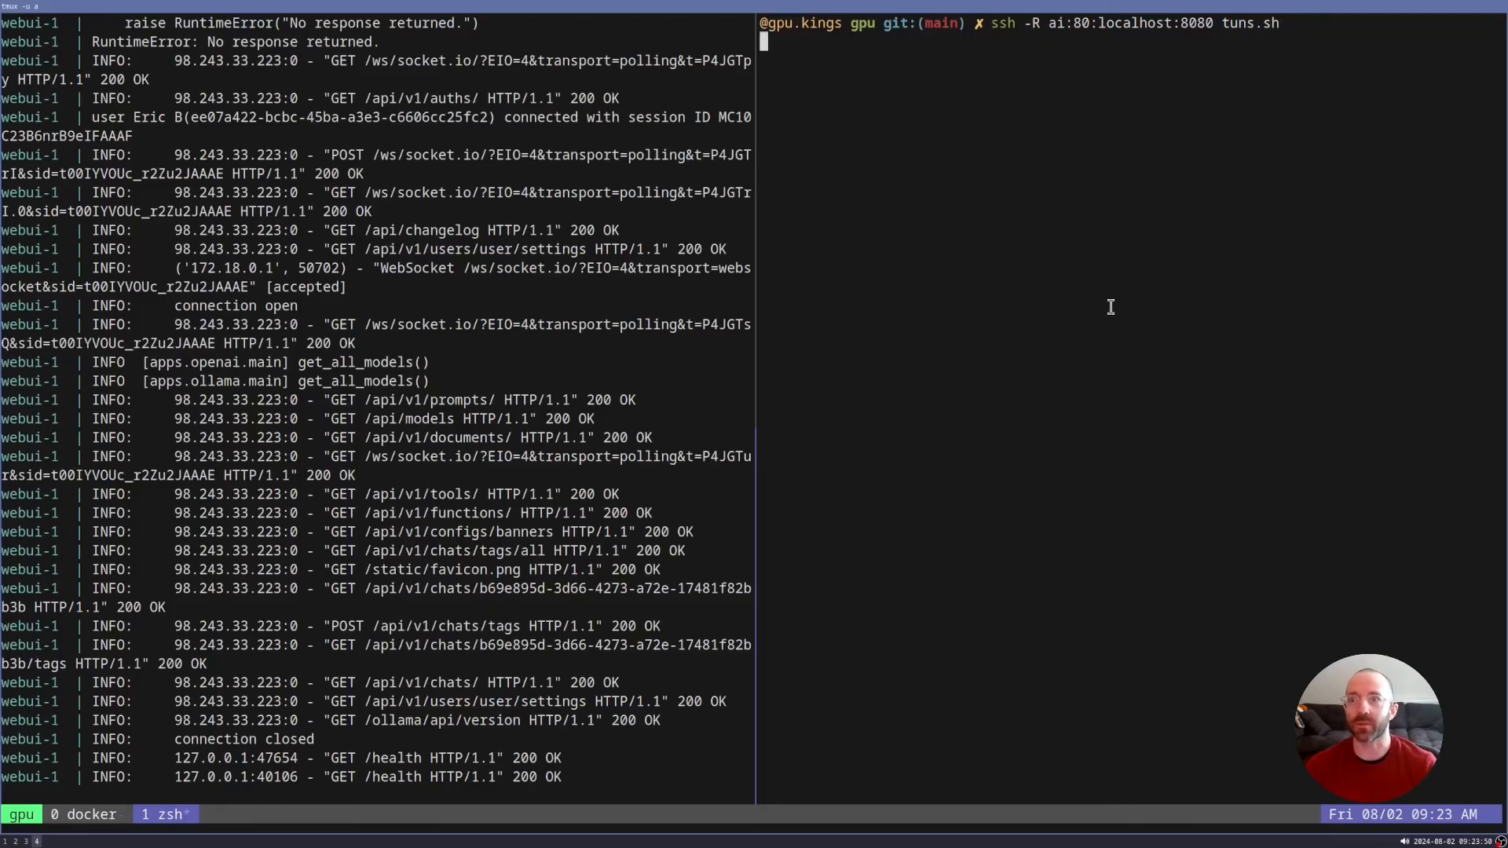
key(Return)
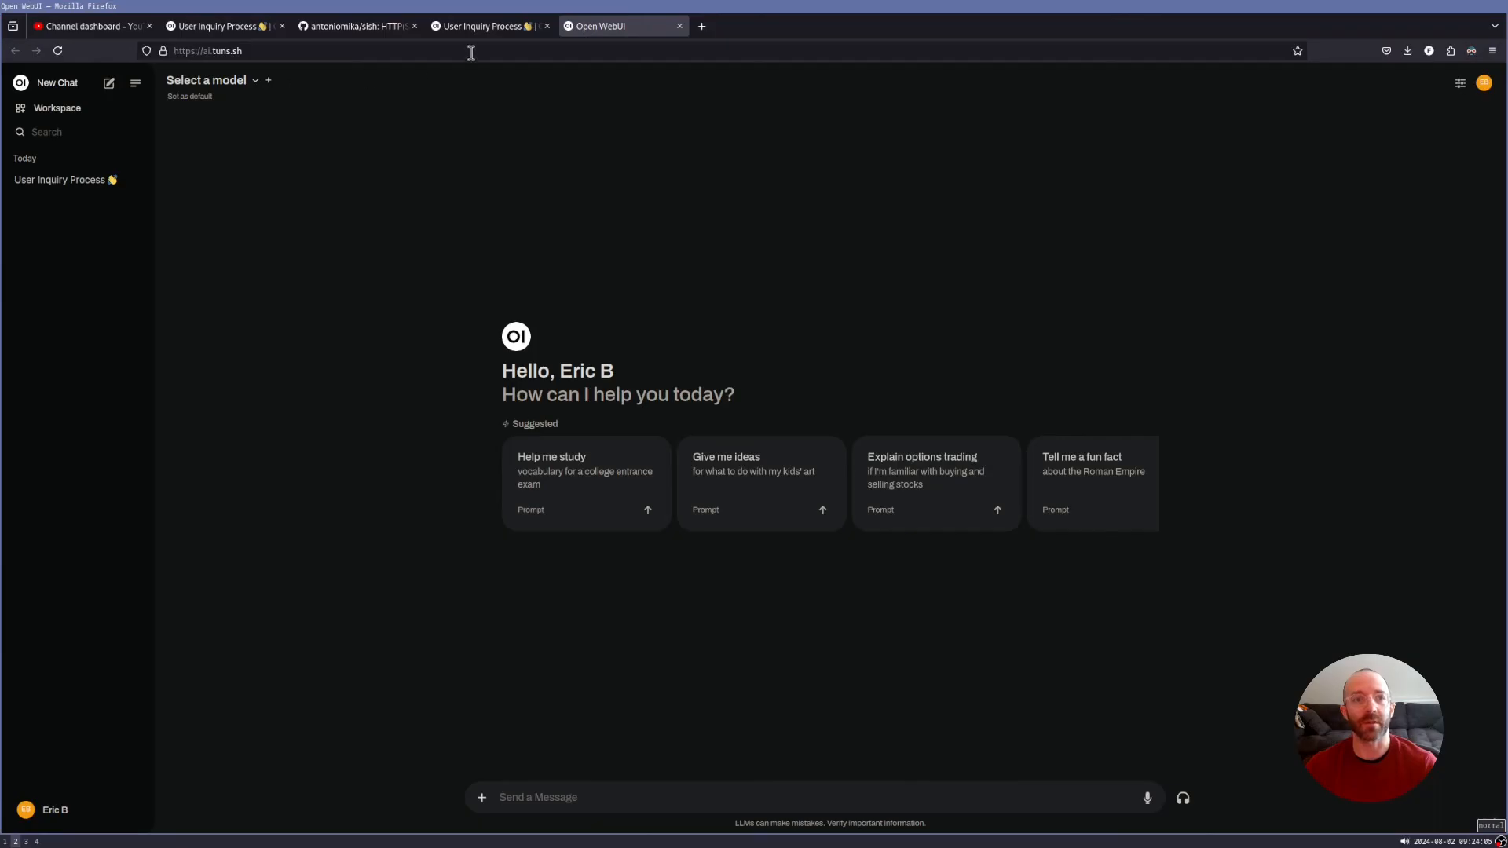
mouse_move(417, 386)
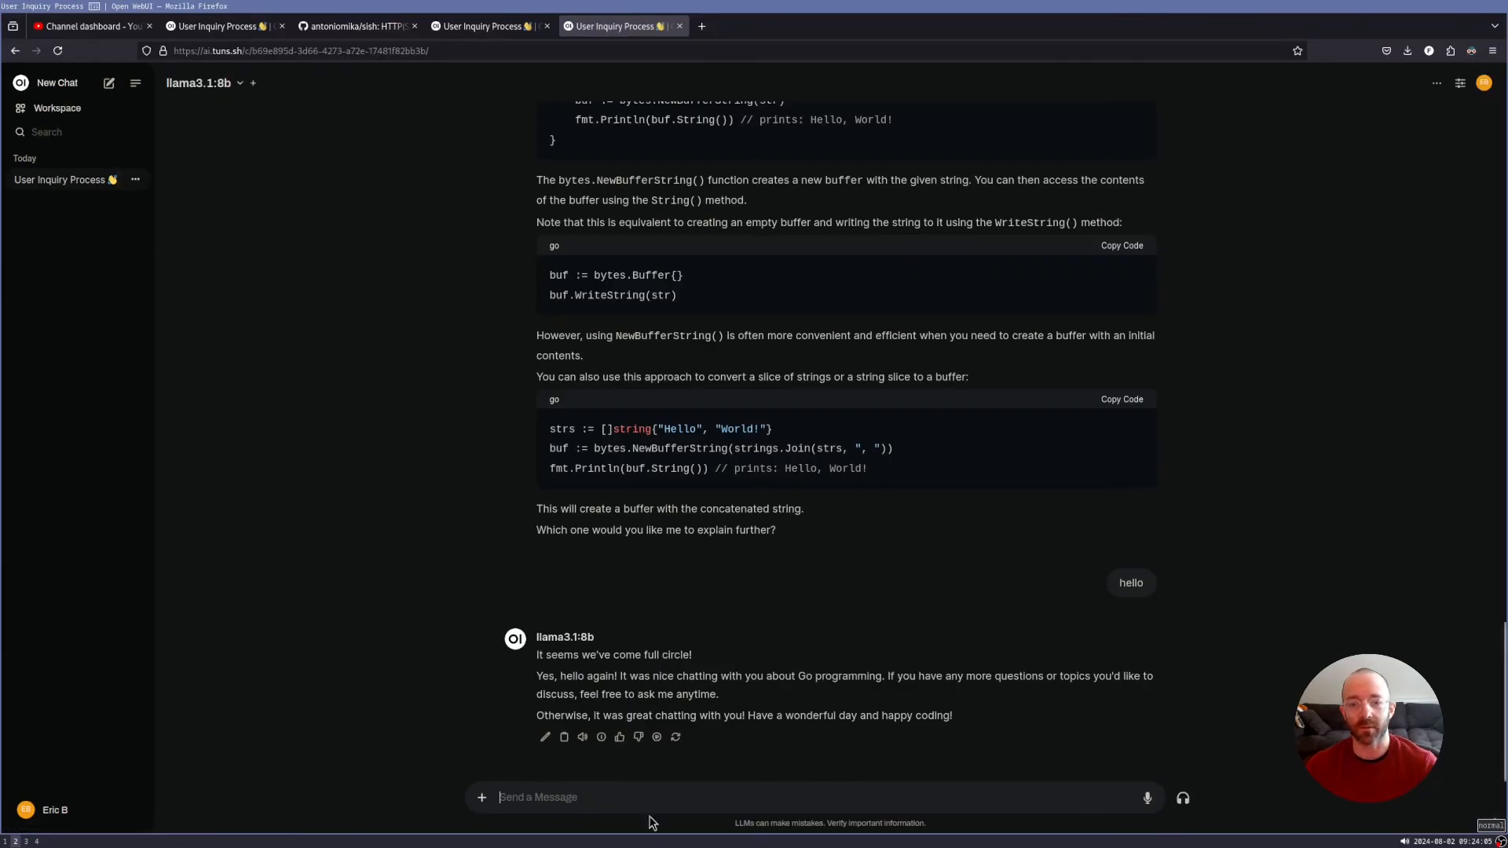
Step: Send 'how are you today?' to llama3.1:8b through the public ai.tuns.sh chat
text(how are you)
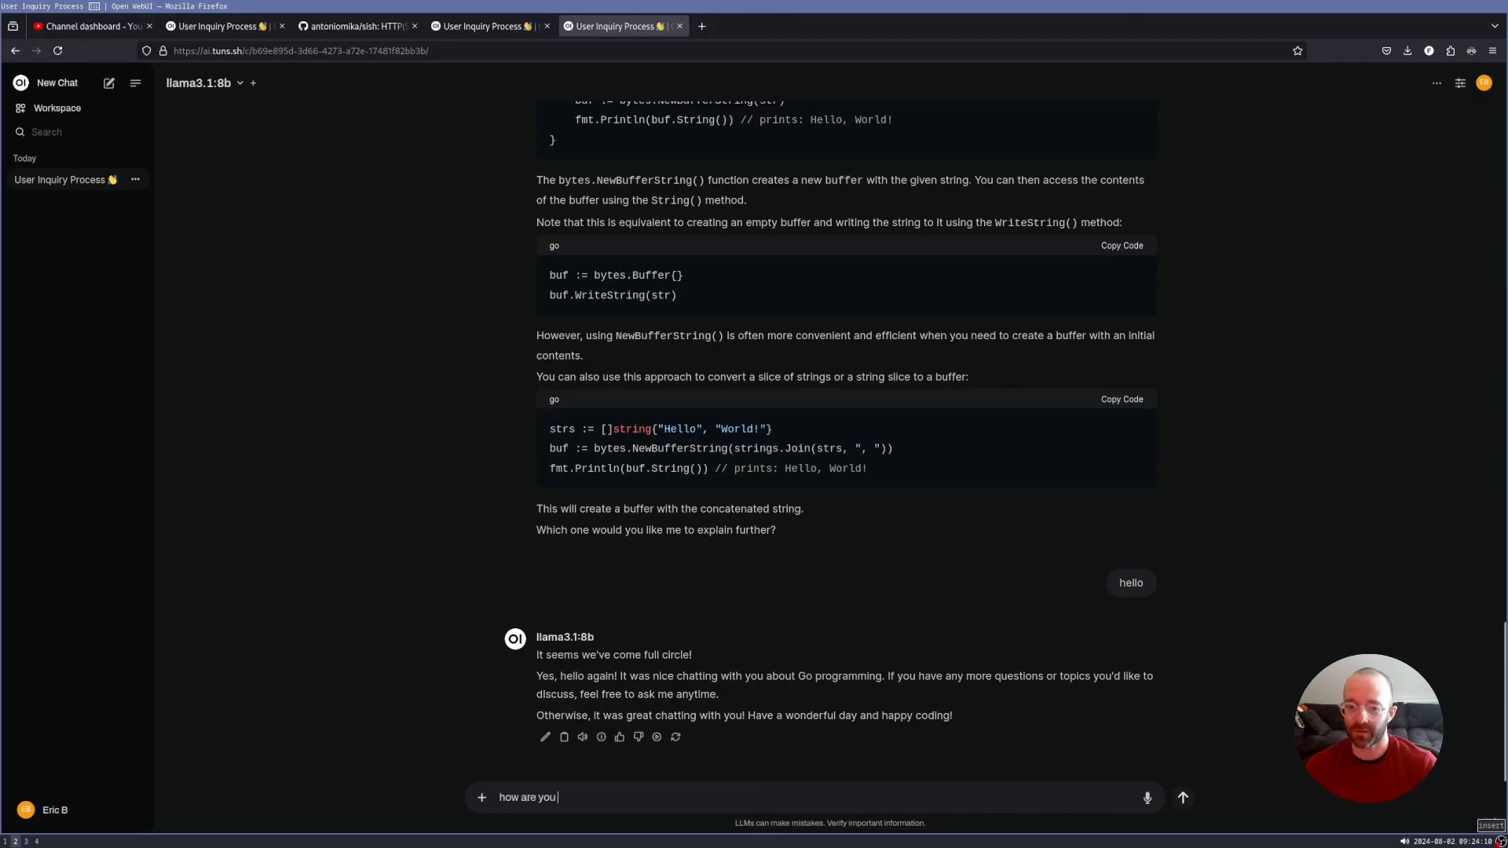
key(Return)
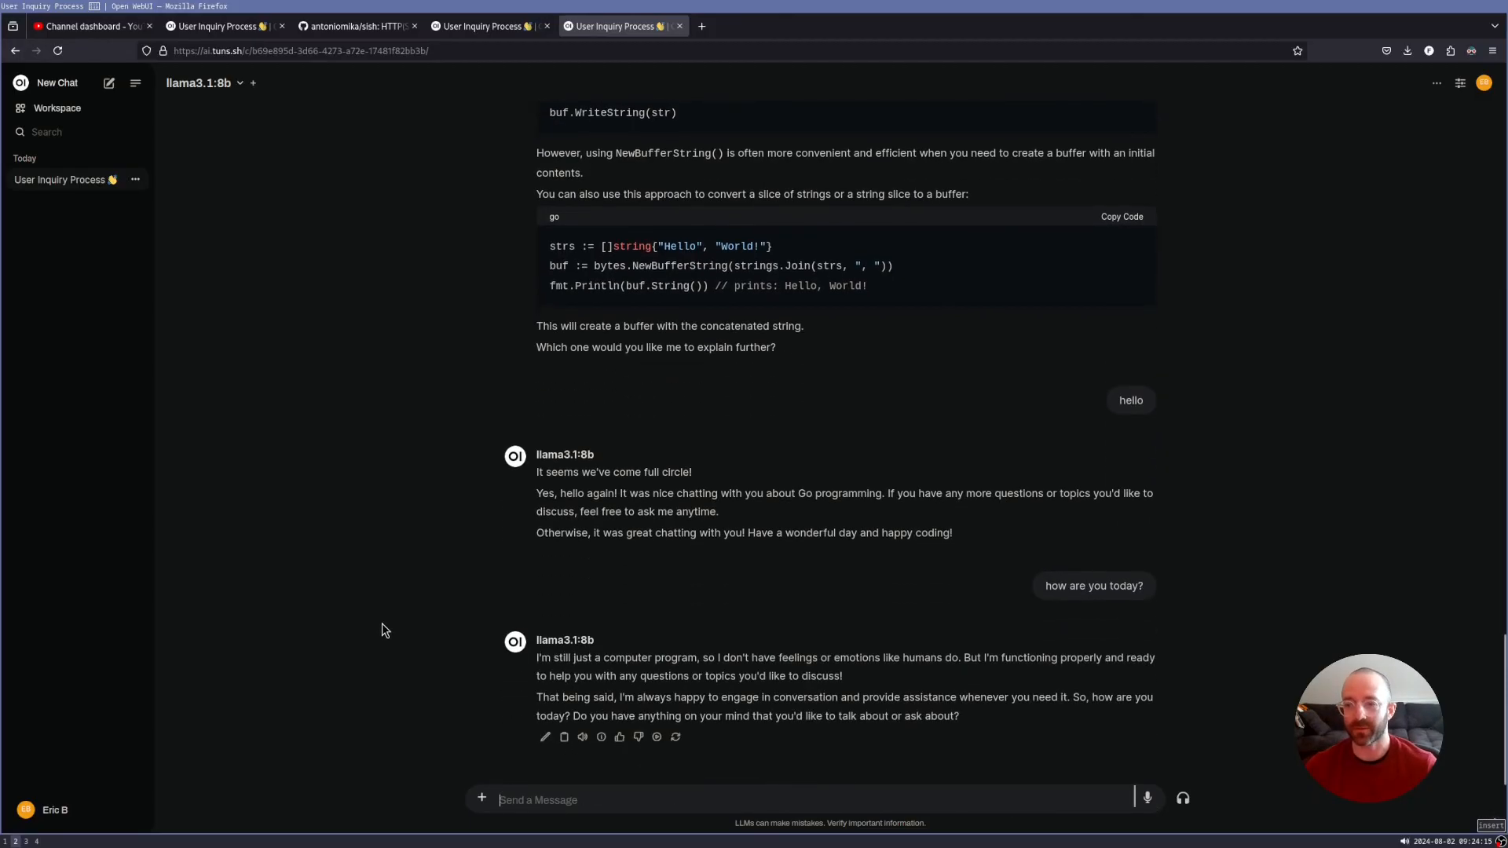
mouse_move(337, 552)
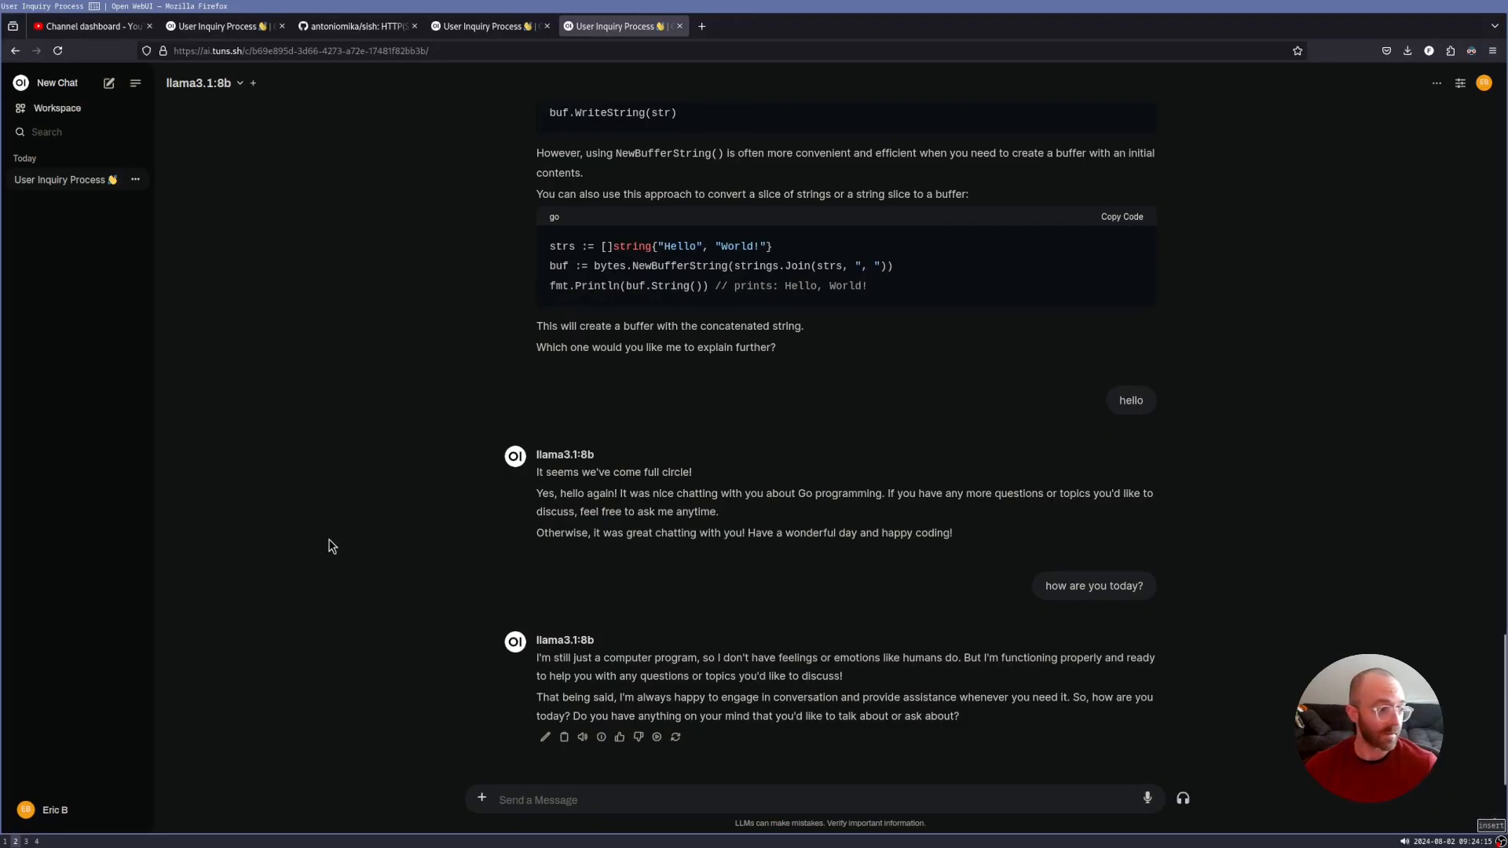
mouse_move(321, 545)
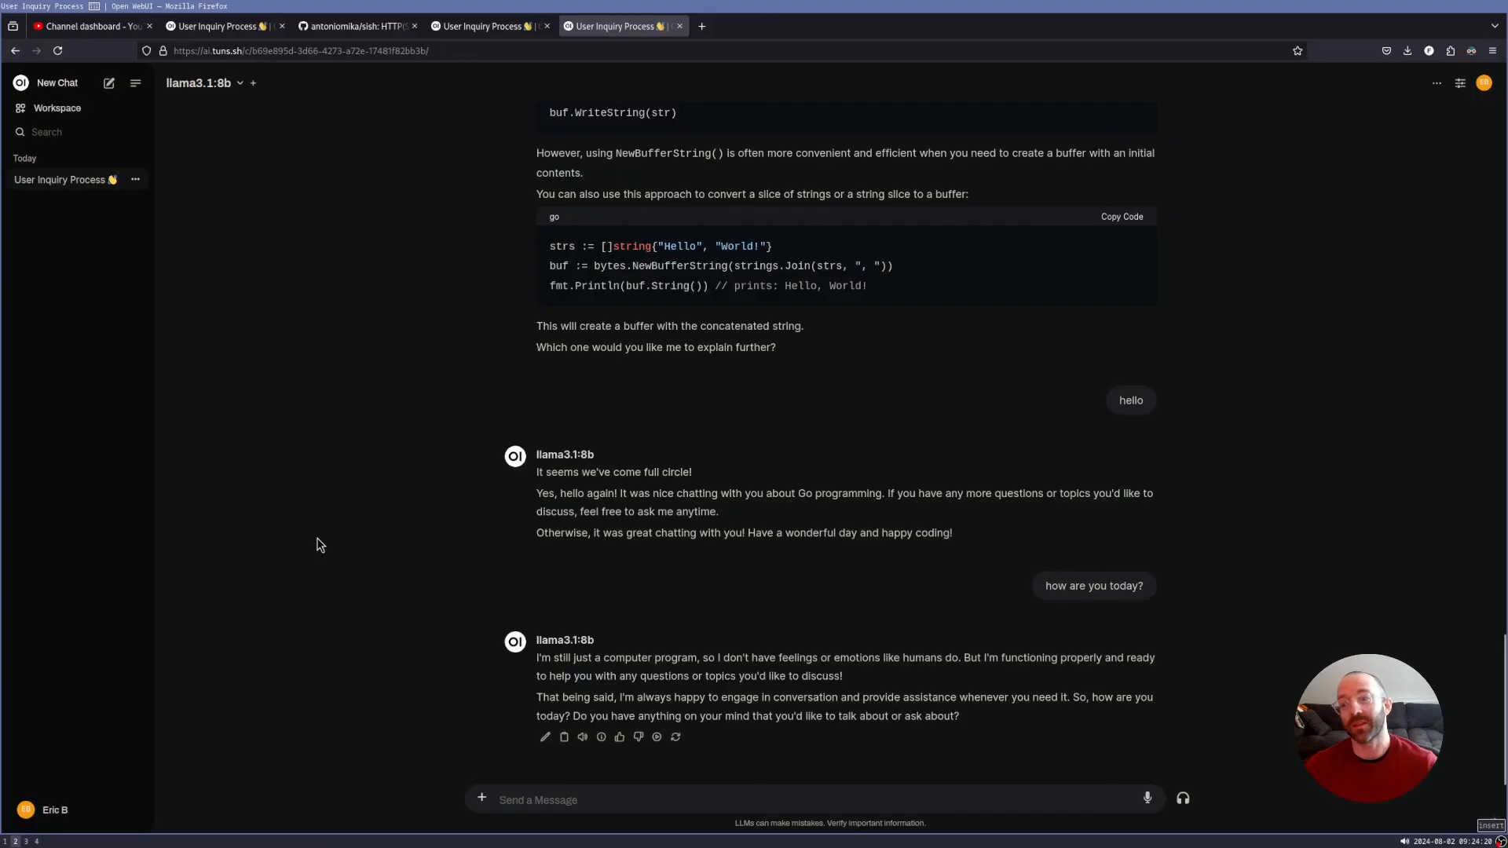